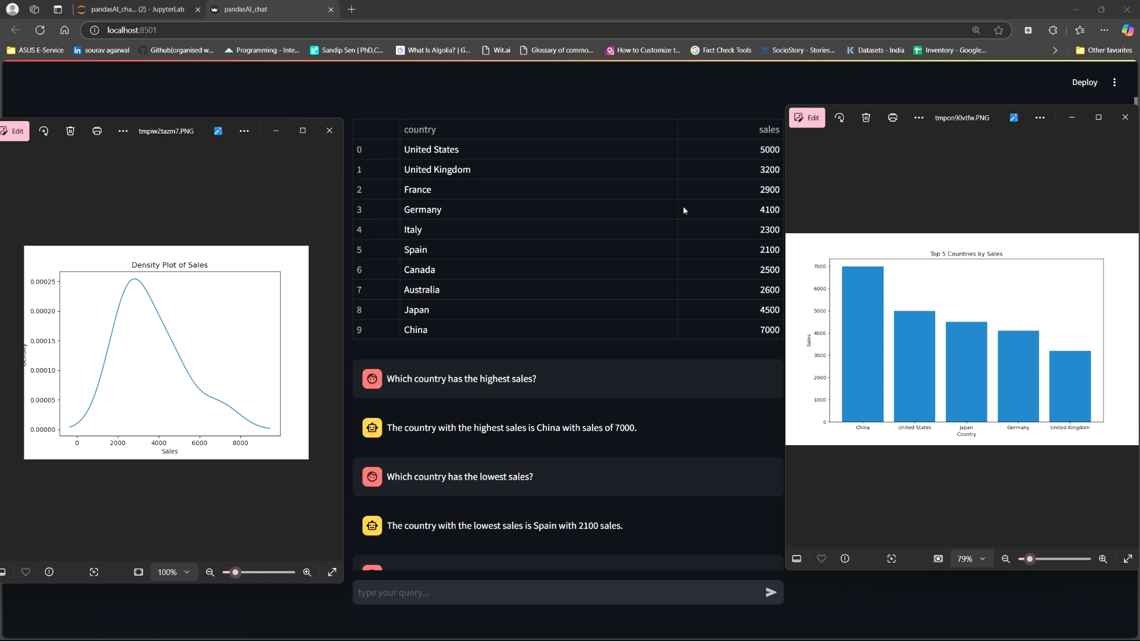
pyautogui.moveTo(522, 292)
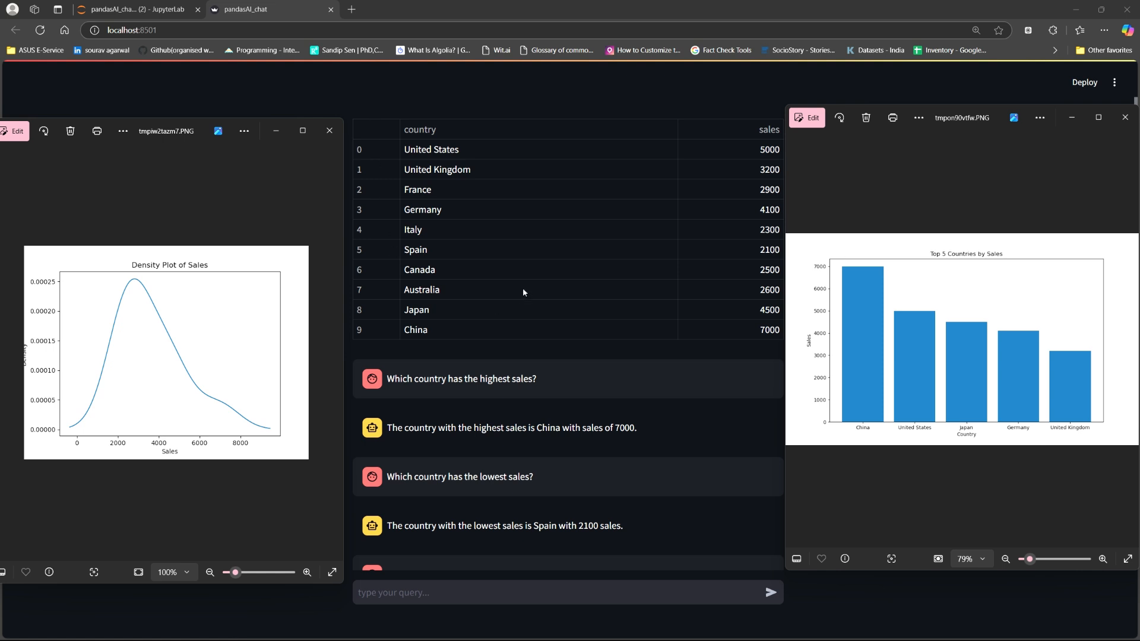
pyautogui.moveTo(428, 140)
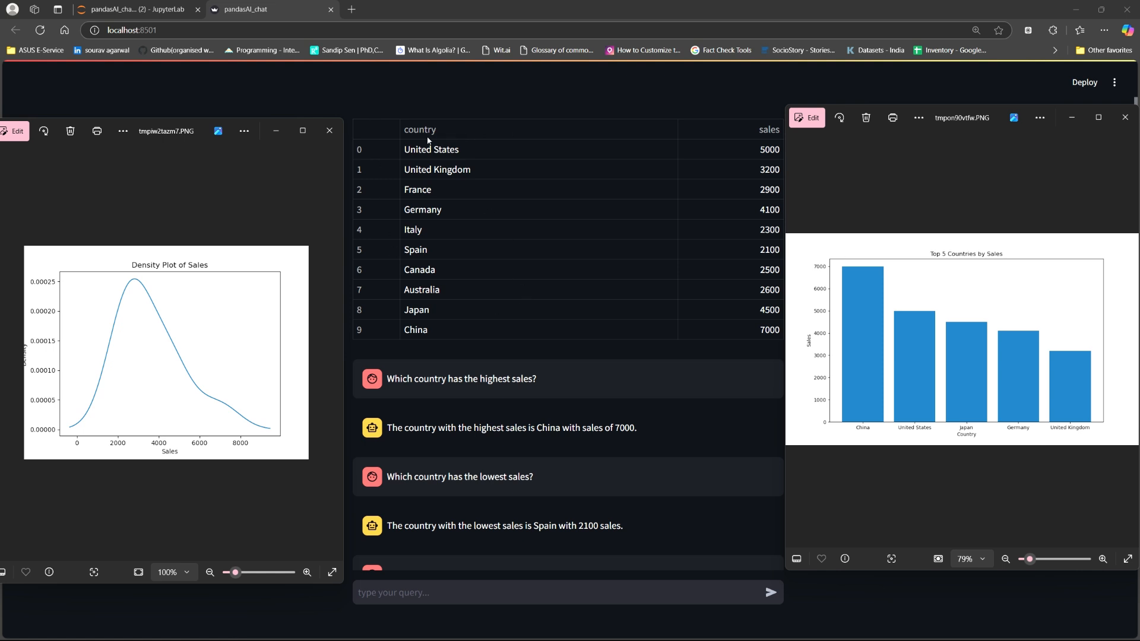
pyautogui.moveTo(709, 137)
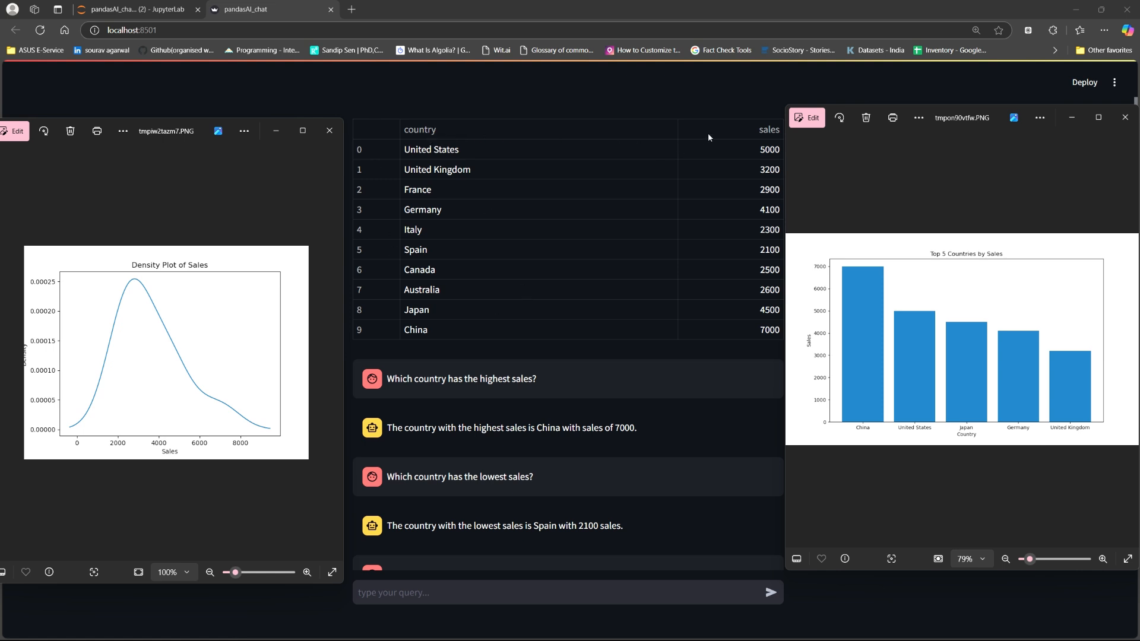
pyautogui.moveTo(474, 230)
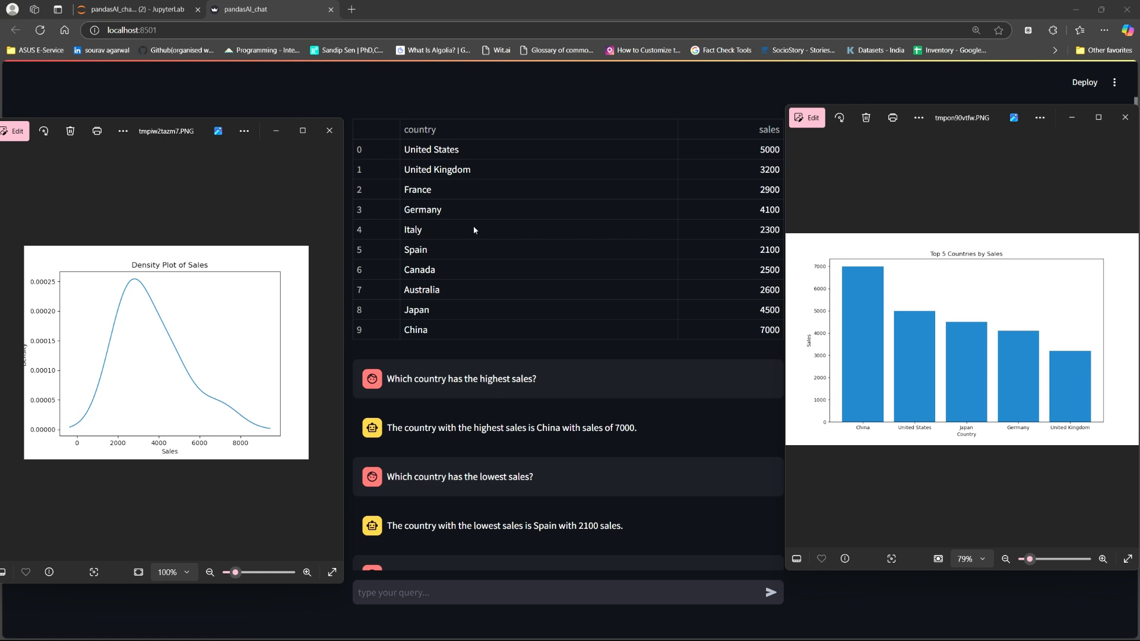
pyautogui.moveTo(665, 304)
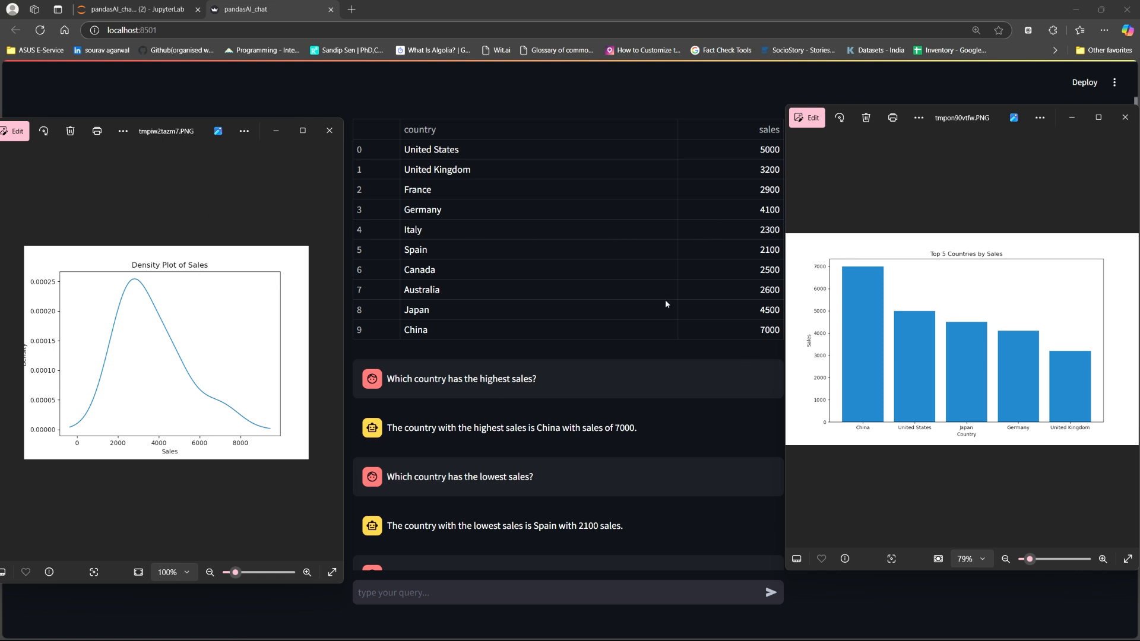
pyautogui.moveTo(676, 296)
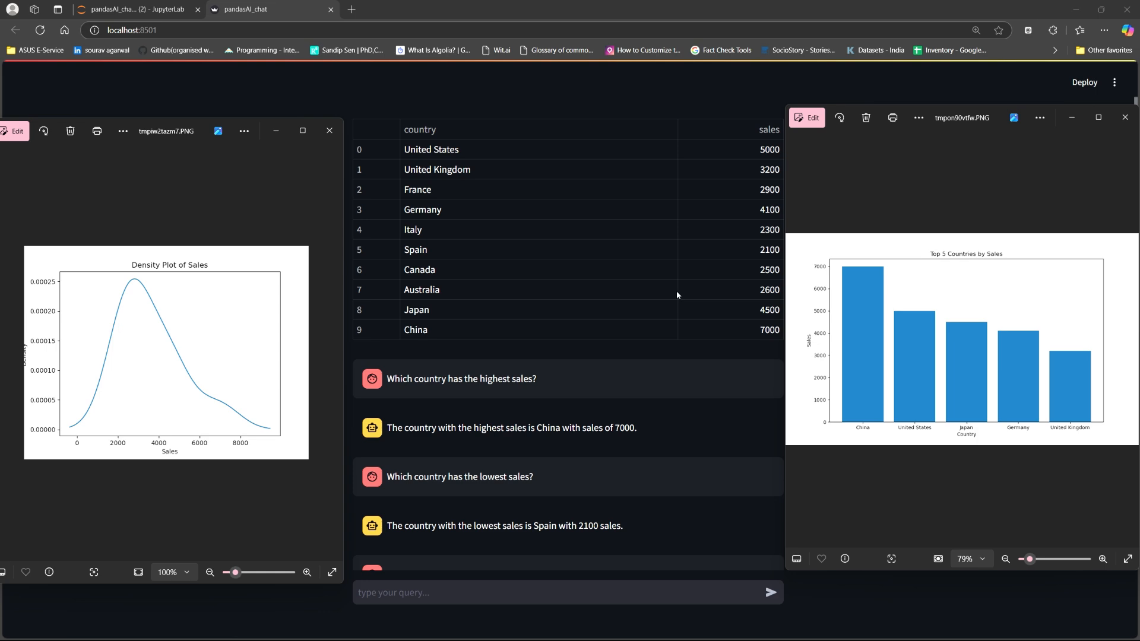
# Step: Bring up the window switcher to leave the Streamlit app for JupyterLab
pyautogui.press('alt+tab')
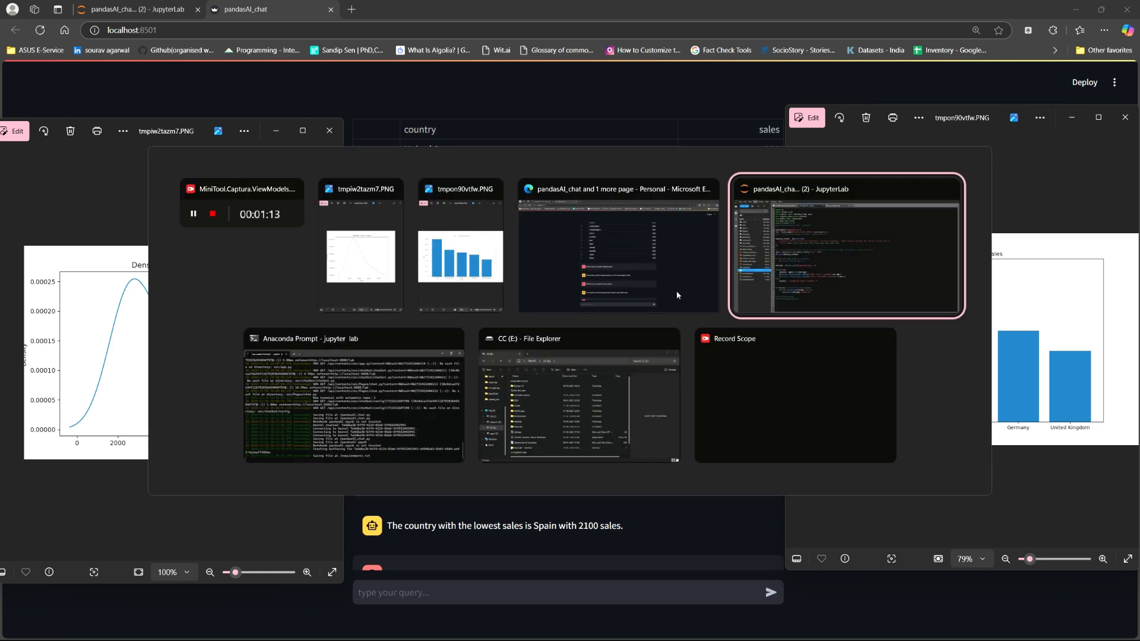
# Step: Bring the JupyterLab window with pandasAI_chat.py to the front
pyautogui.click(845, 245)
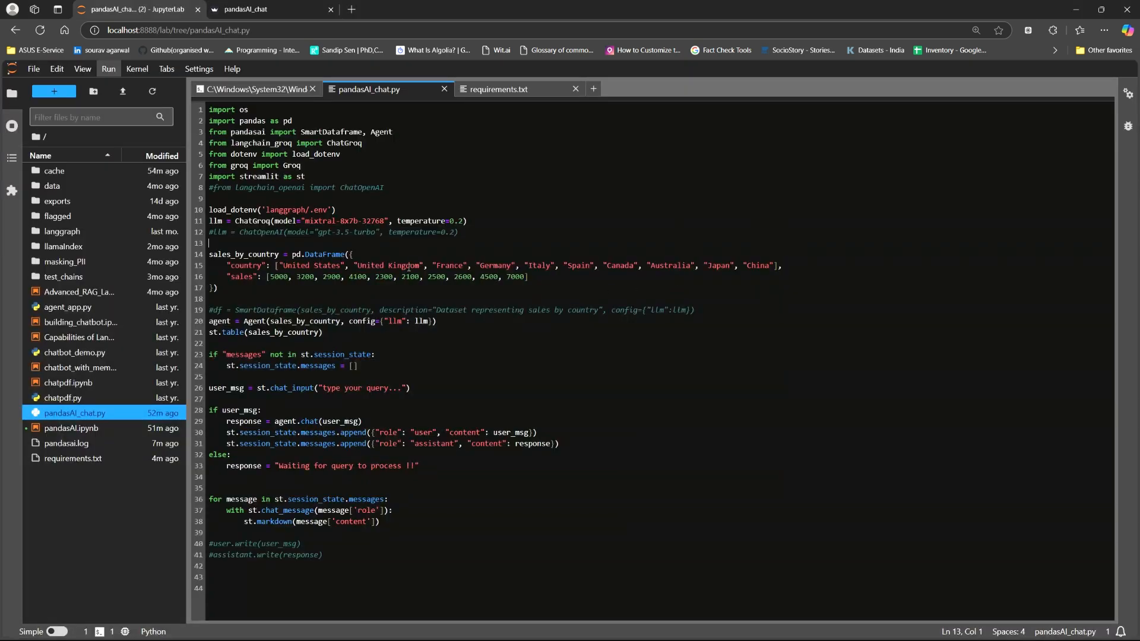
pyautogui.moveTo(501, 90)
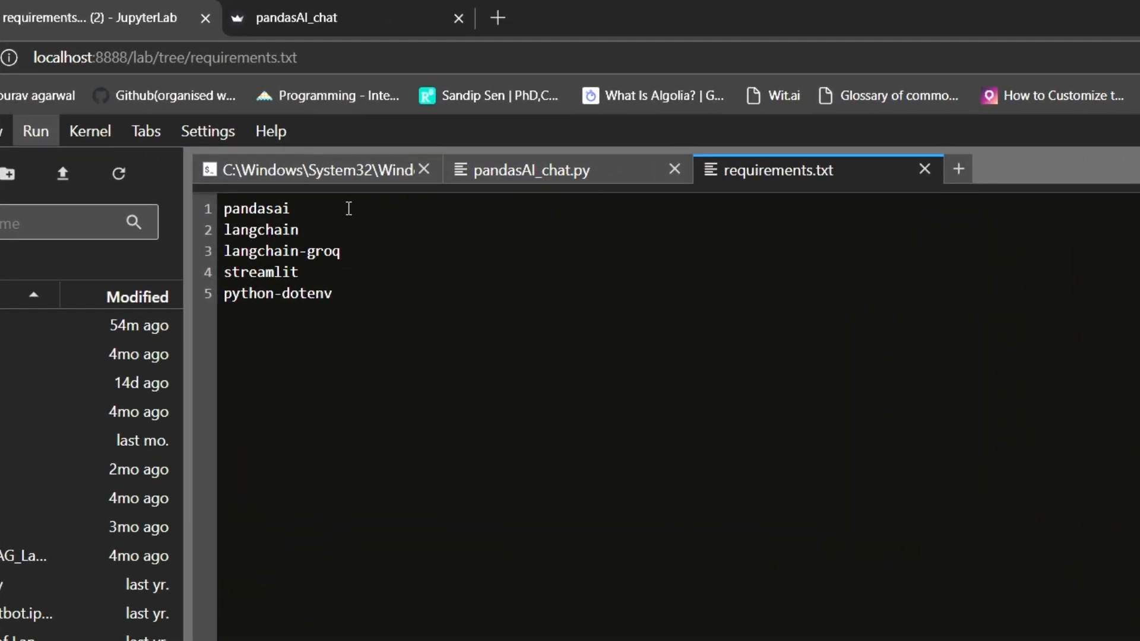
pyautogui.moveTo(336, 226)
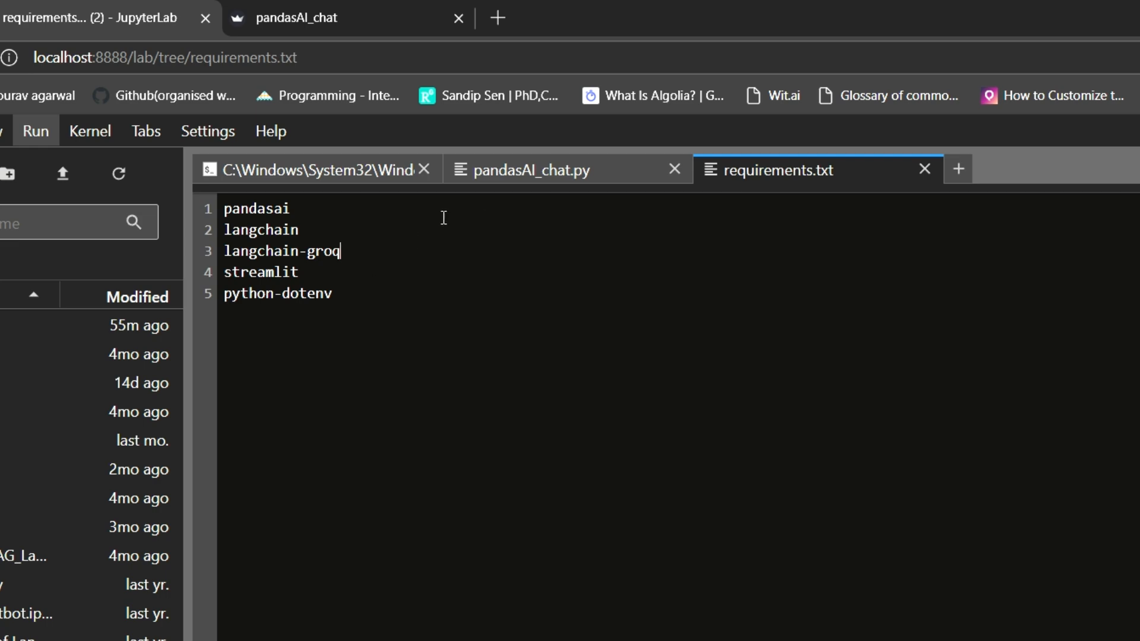
# Step: Comment out the 'from groq import Groq' line in pandasAI_chat.py with a #
pyautogui.click(519, 170)
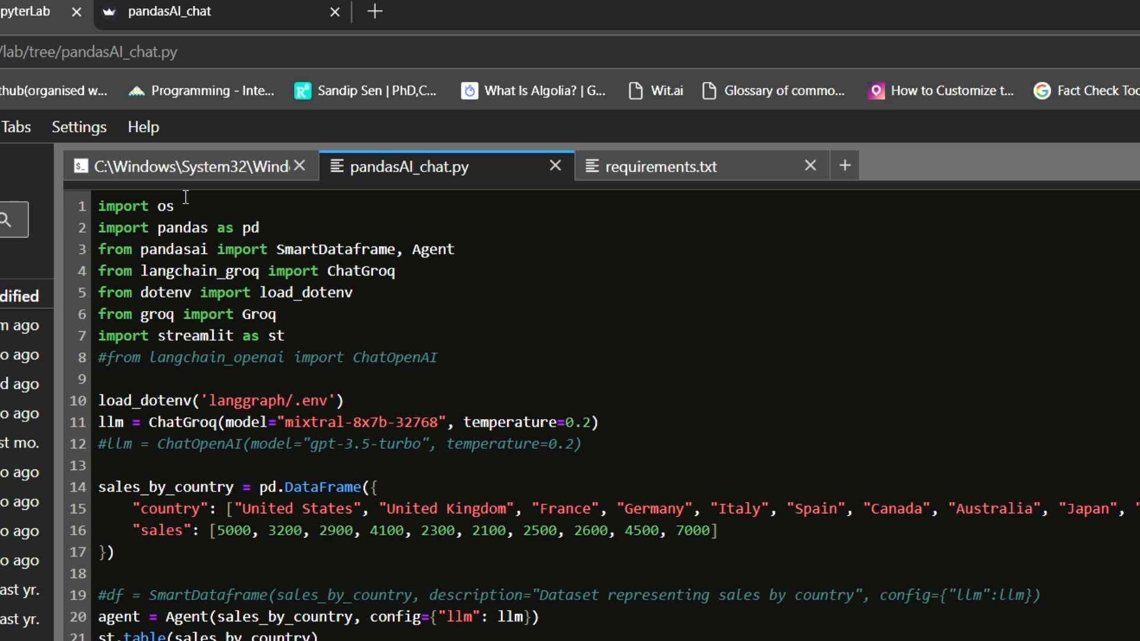
pyautogui.click(98, 465)
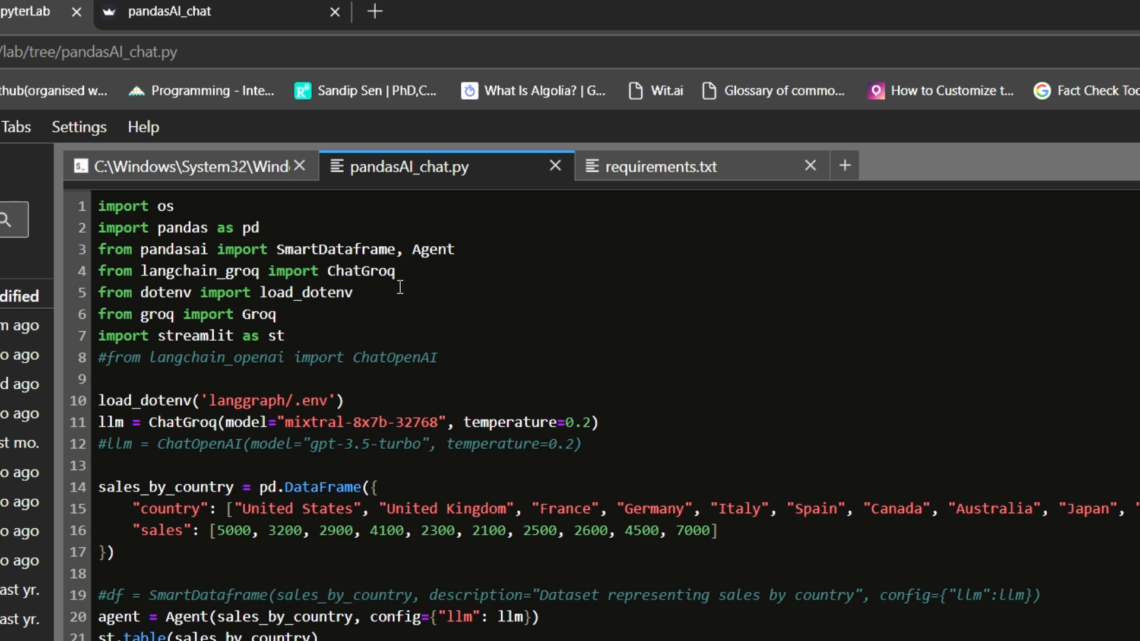
pyautogui.moveTo(330, 297)
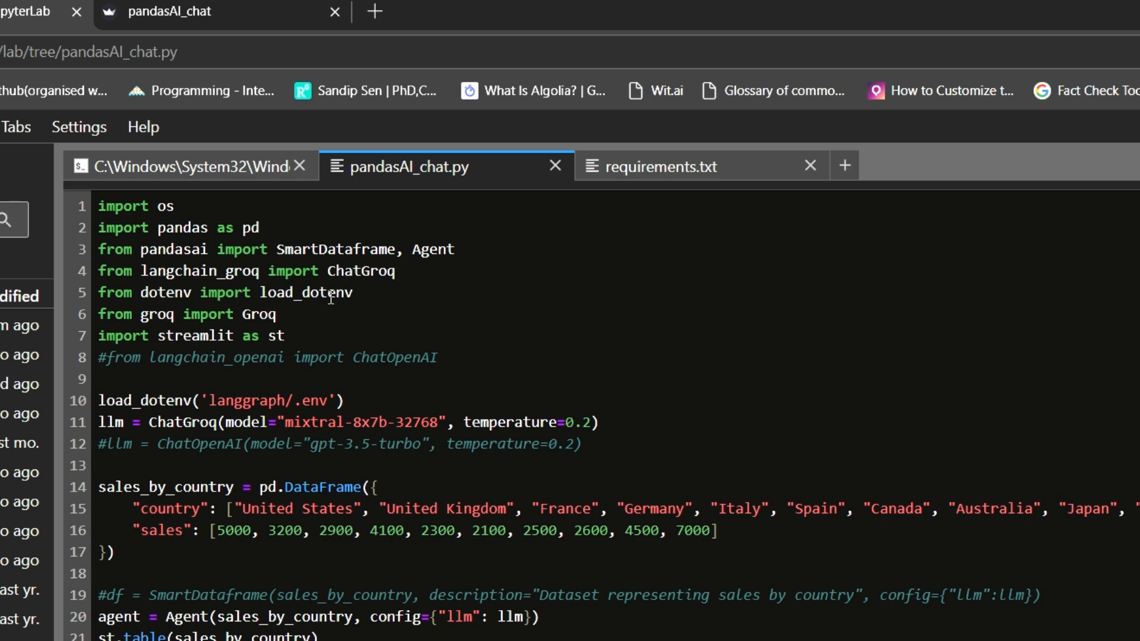
pyautogui.click(98, 465)
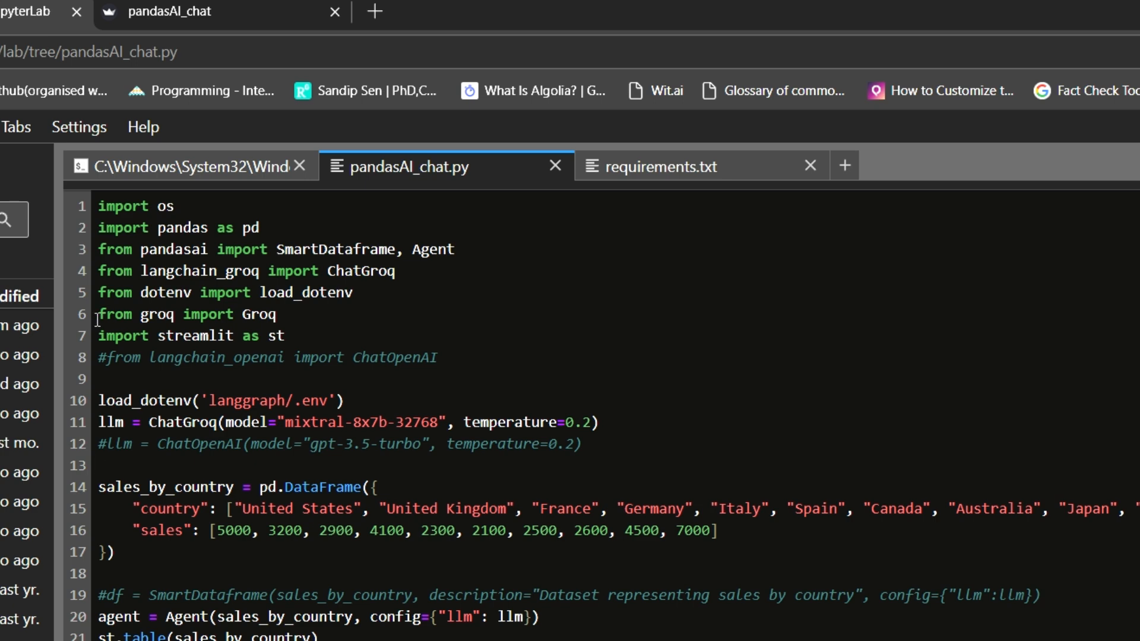
pyautogui.write('#')
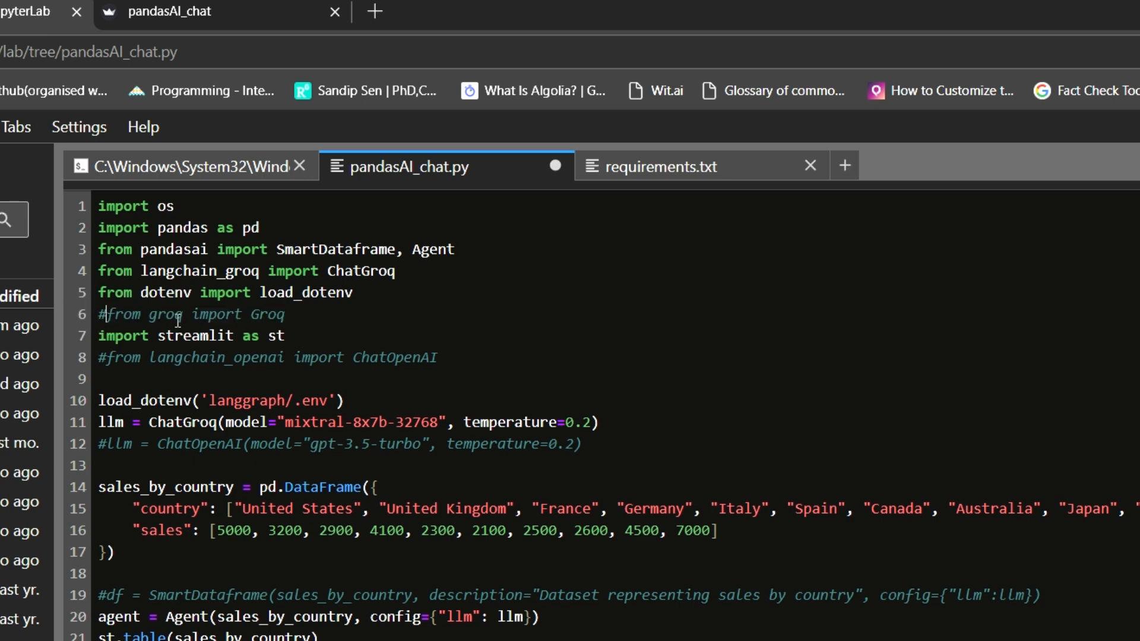
pyautogui.moveTo(230, 346)
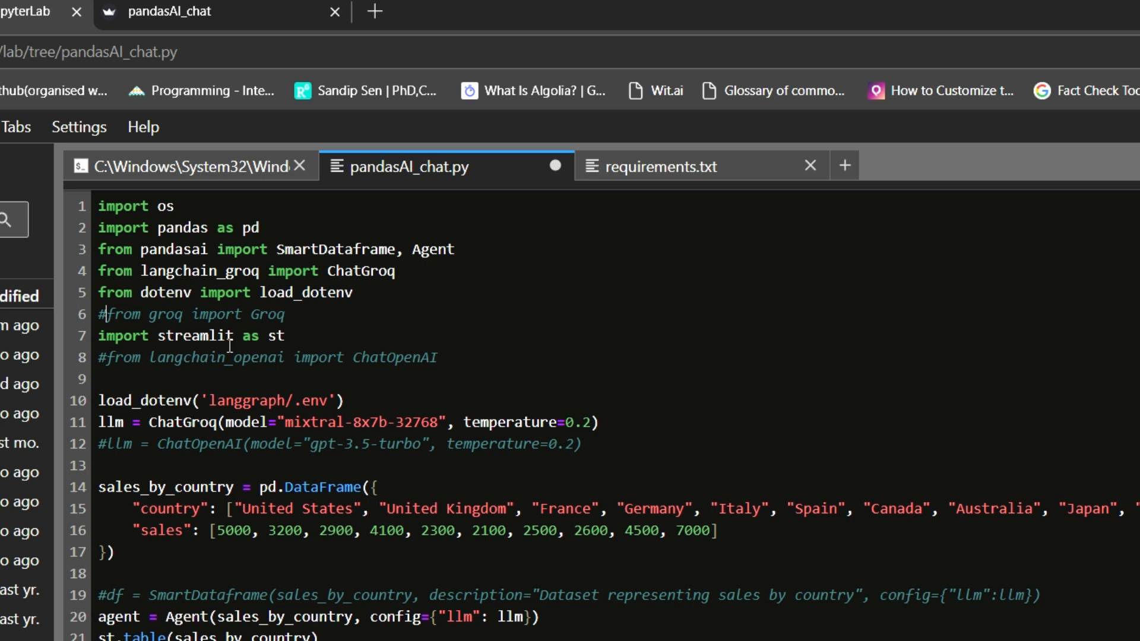
pyautogui.moveTo(344, 372)
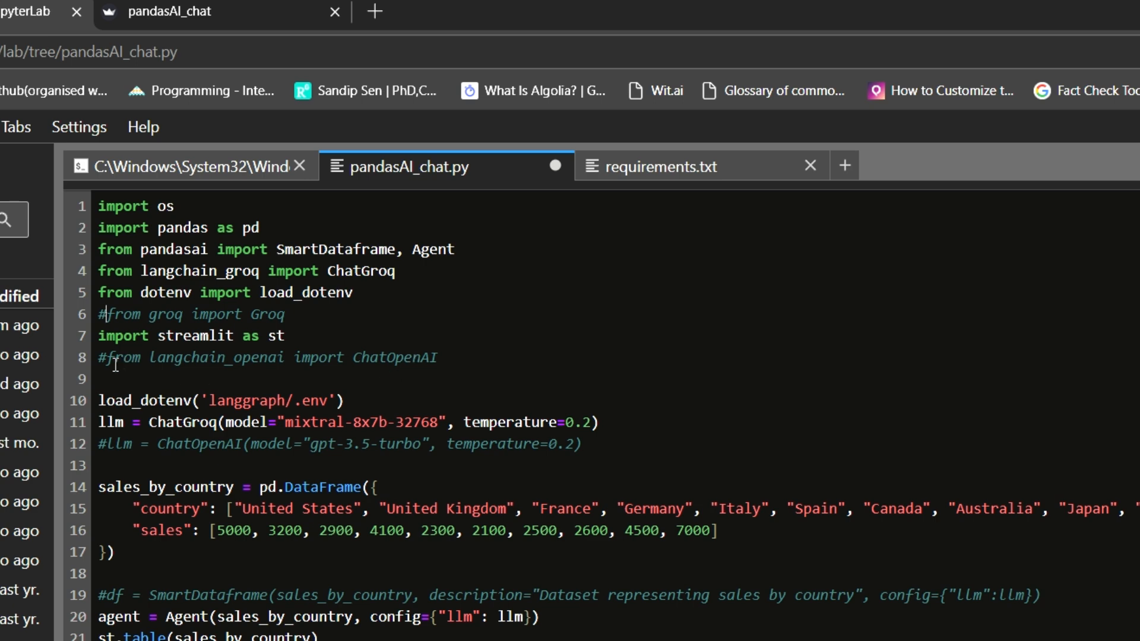
pyautogui.moveTo(376, 371)
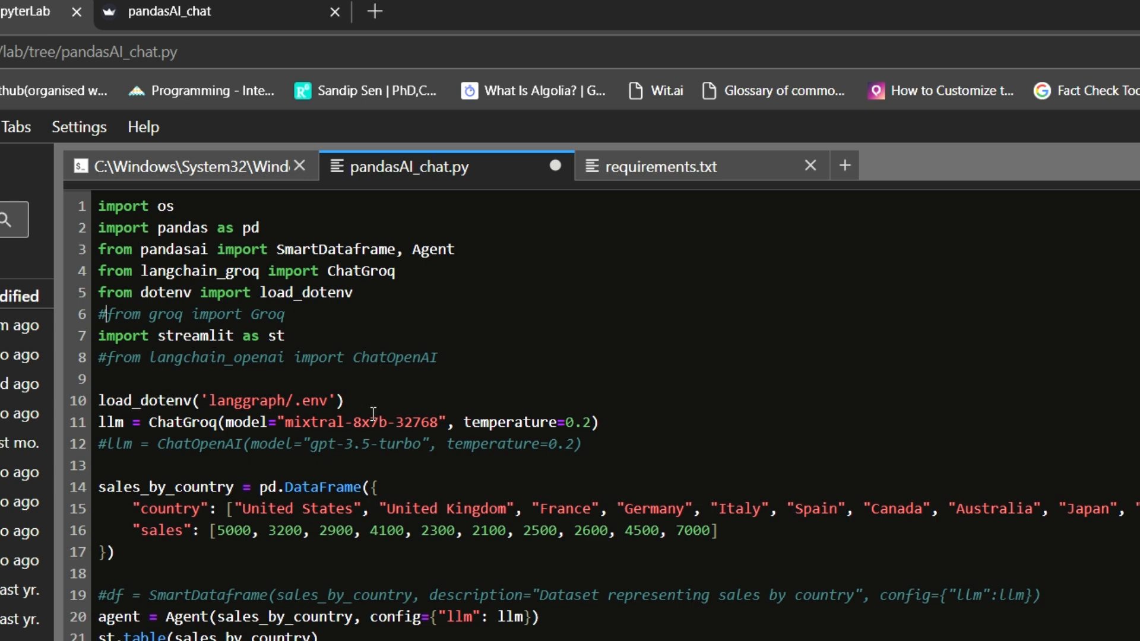
pyautogui.moveTo(384, 383)
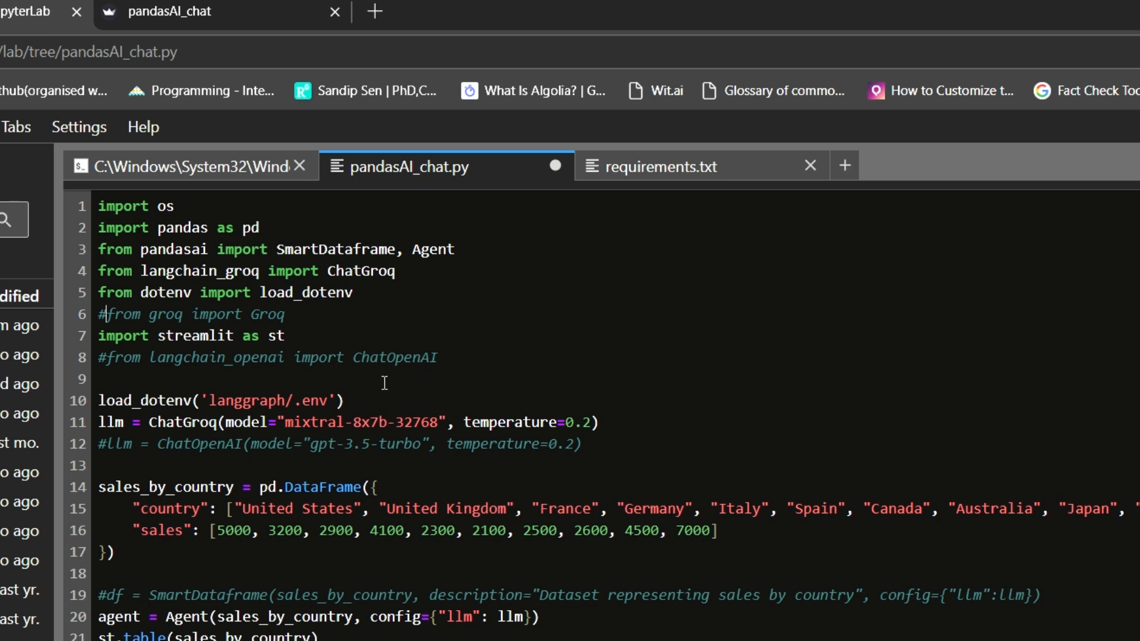
pyautogui.moveTo(349, 371)
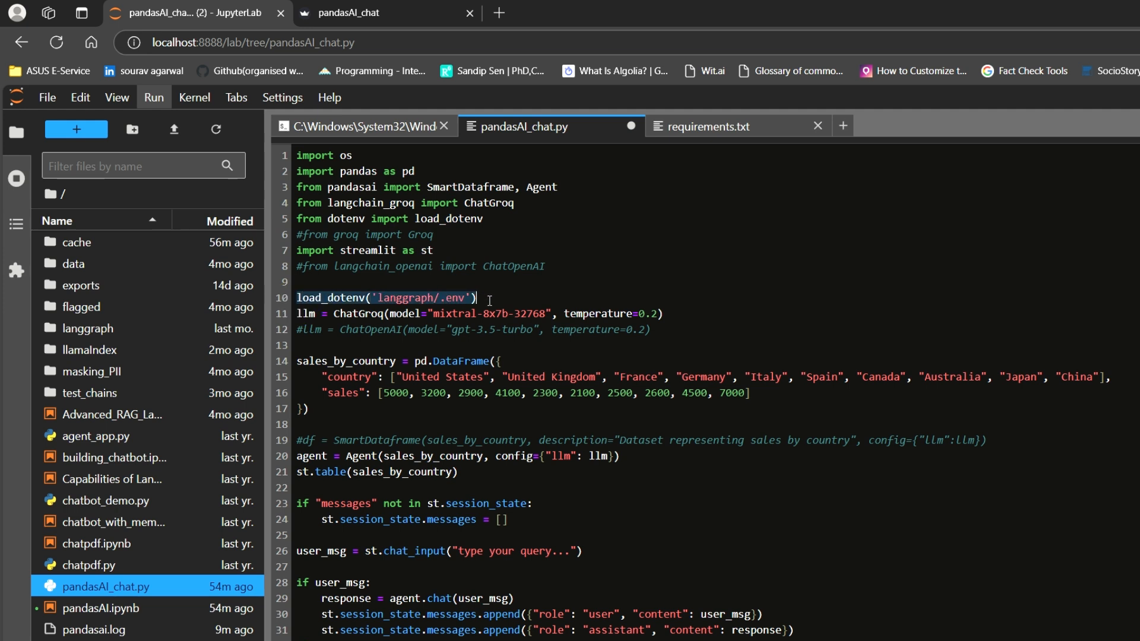
pyautogui.moveTo(447, 283)
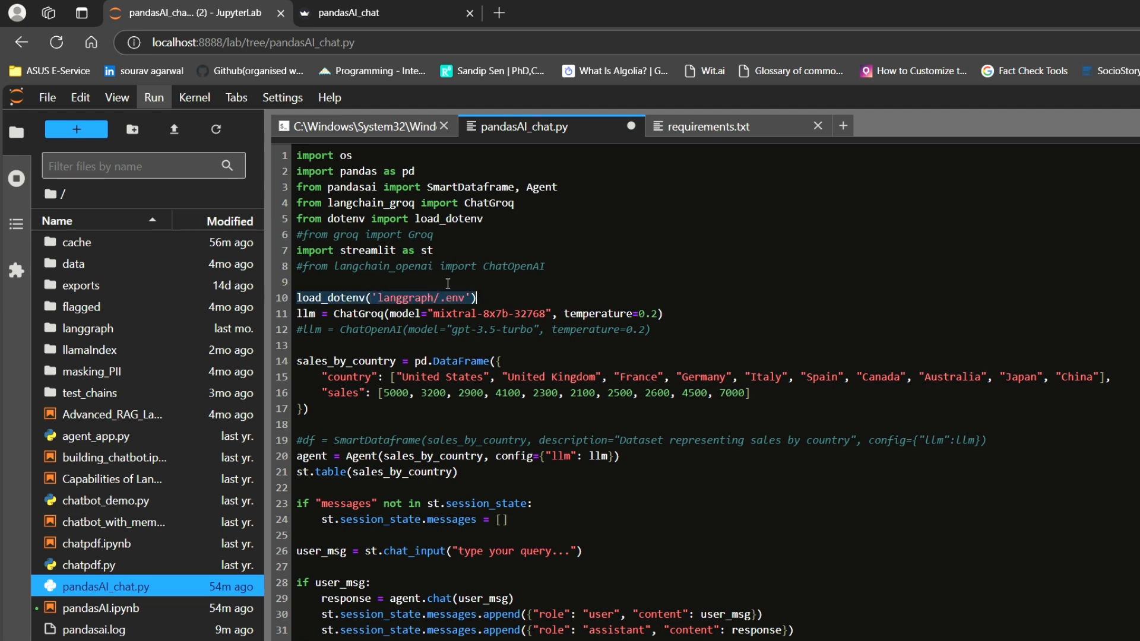
pyautogui.moveTo(242, 292)
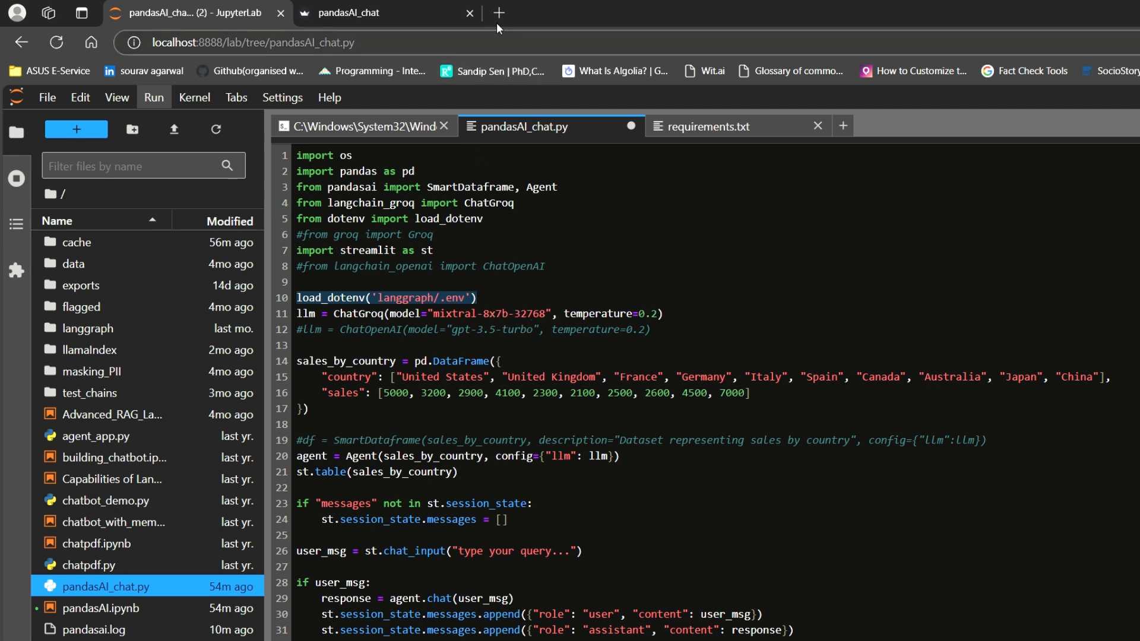
# Step: Search for Groq in a new browser tab, then return to the JupyterLab script tab
pyautogui.click(498, 12)
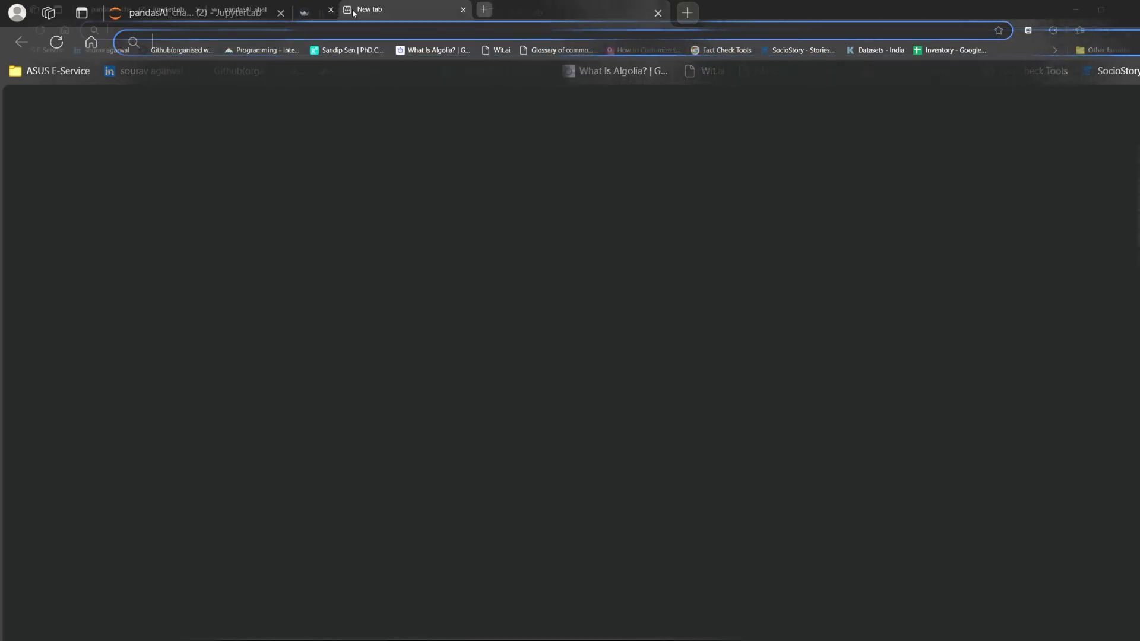
pyautogui.write('grod')
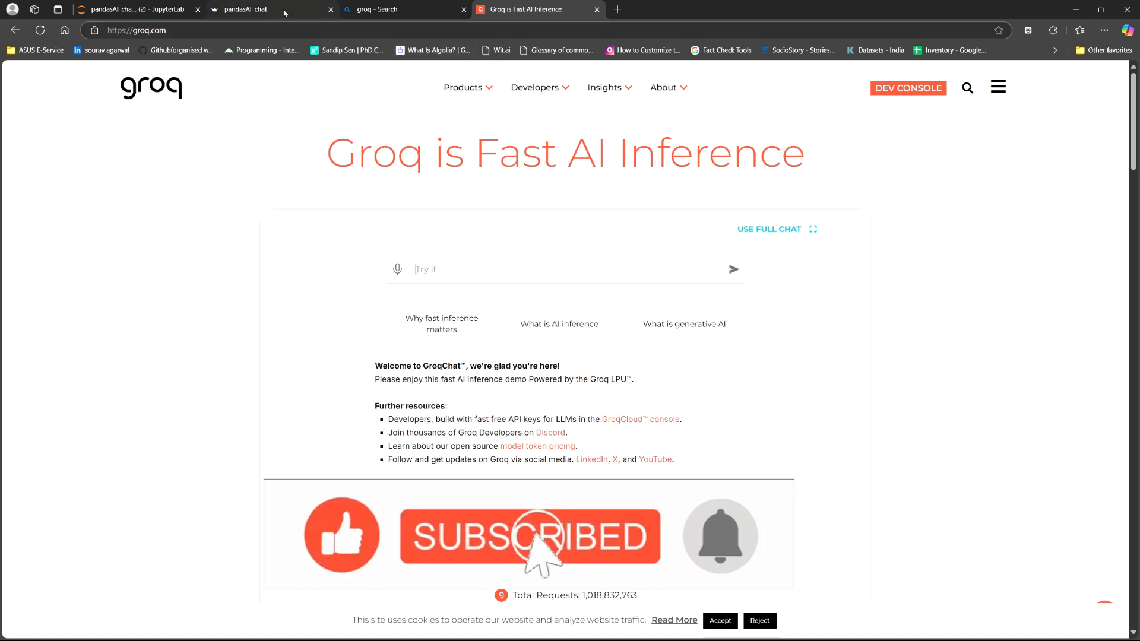
pyautogui.moveTo(247, 8)
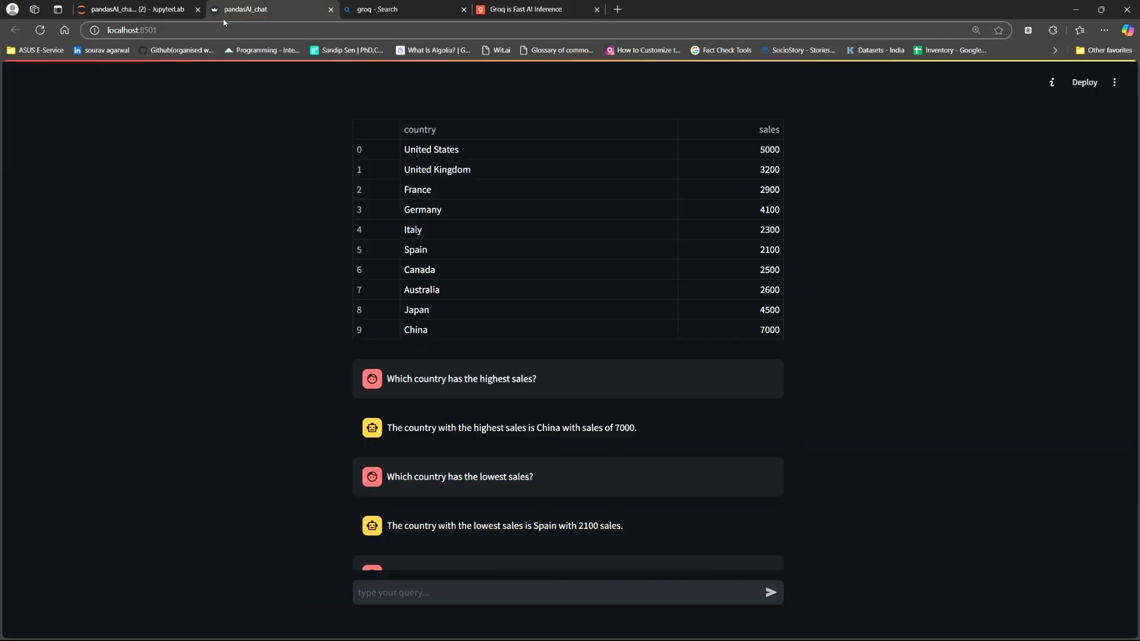
pyautogui.click(135, 8)
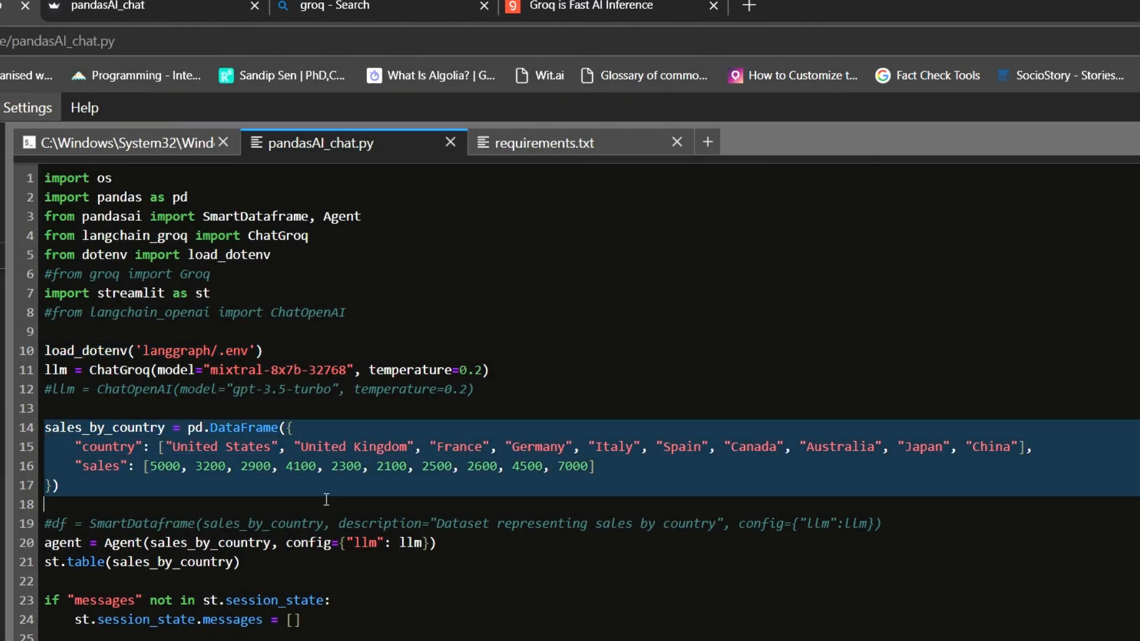
pyautogui.click(318, 484)
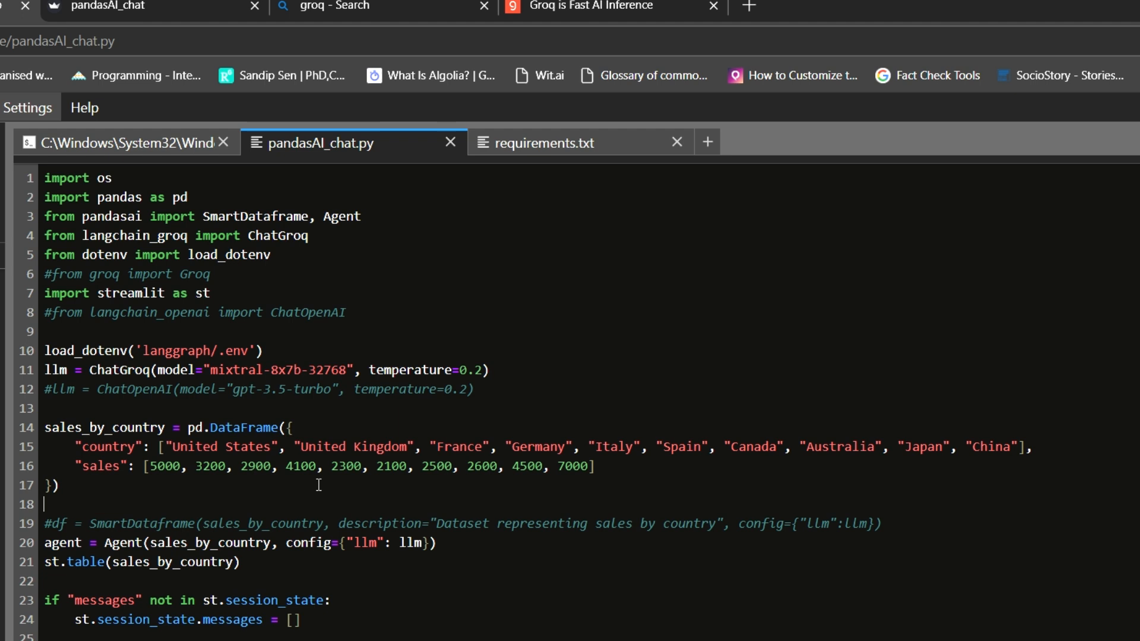
pyautogui.click(46, 503)
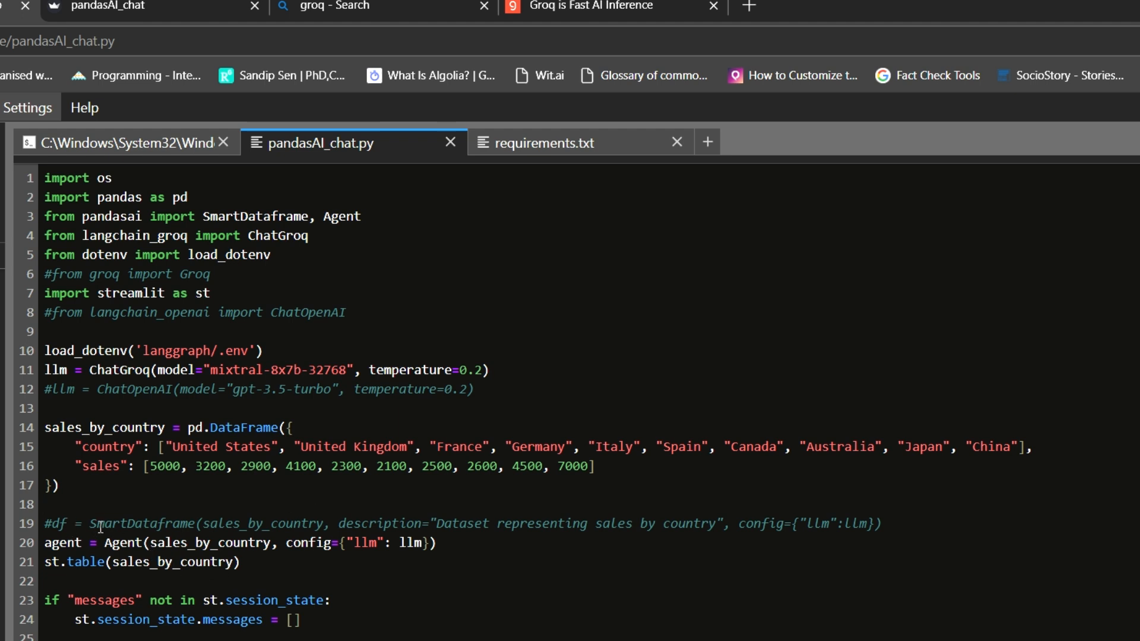
pyautogui.click(45, 504)
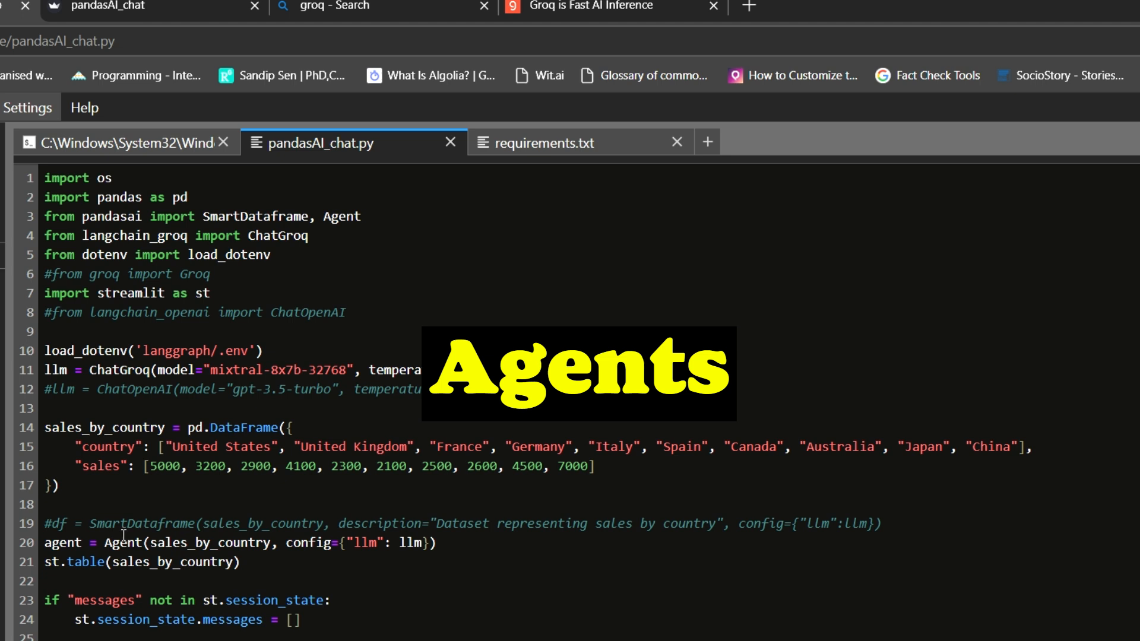
pyautogui.click(46, 505)
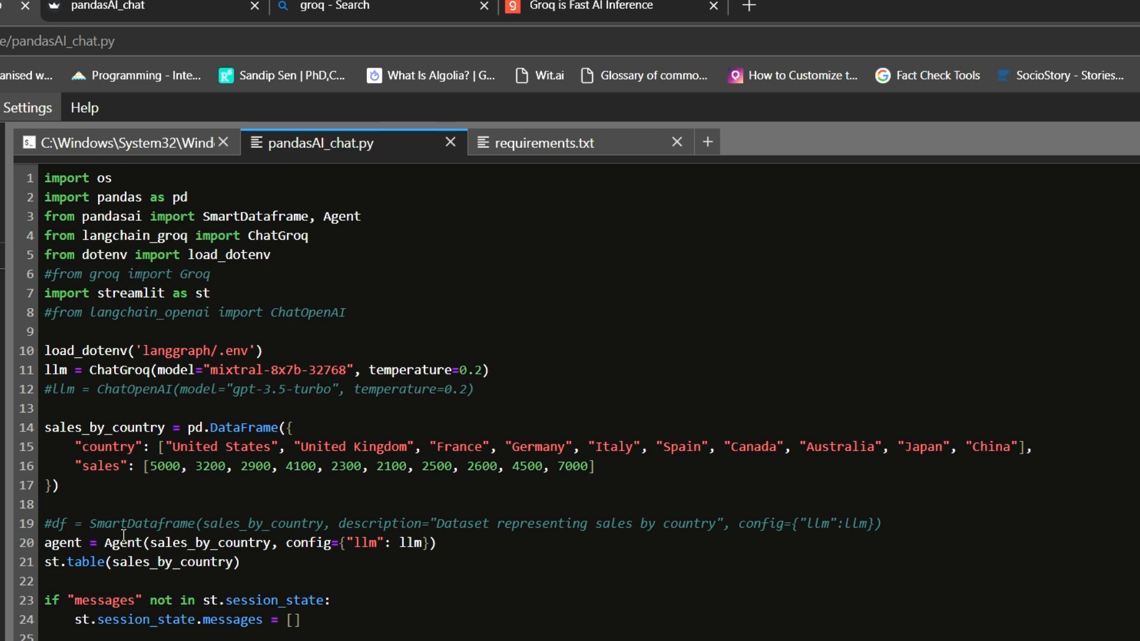
pyautogui.click(48, 505)
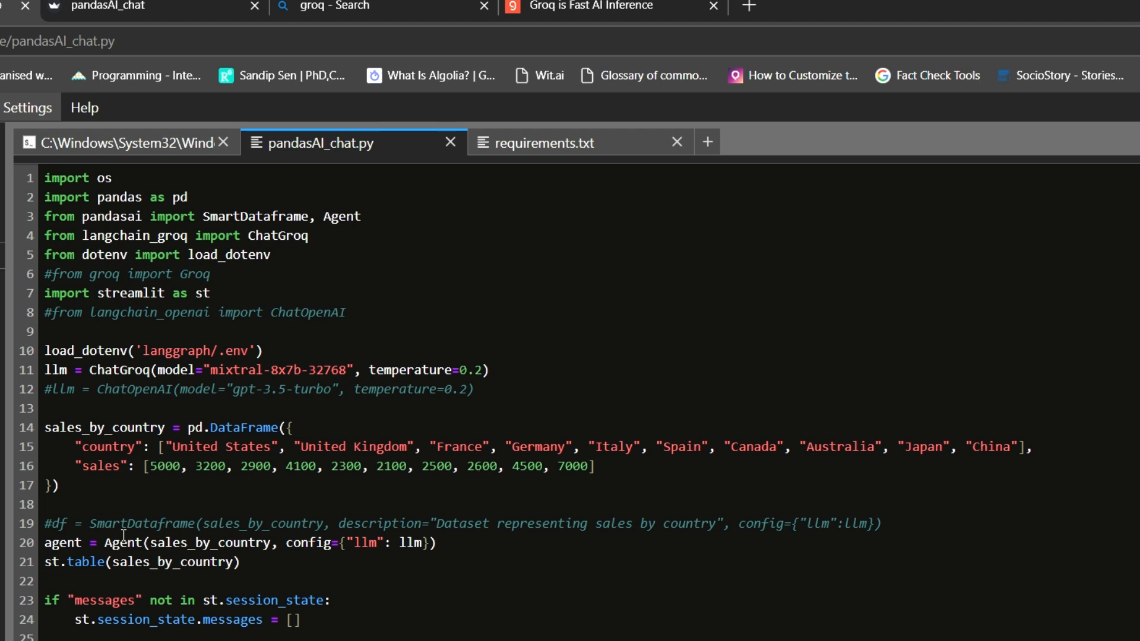
pyautogui.click(46, 505)
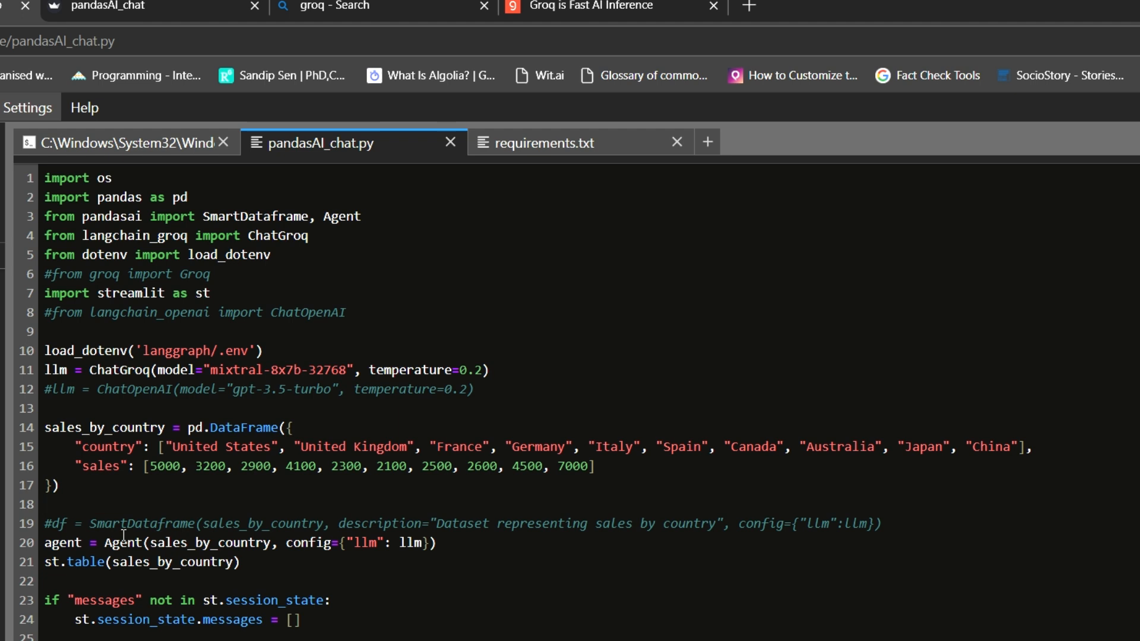
pyautogui.click(47, 503)
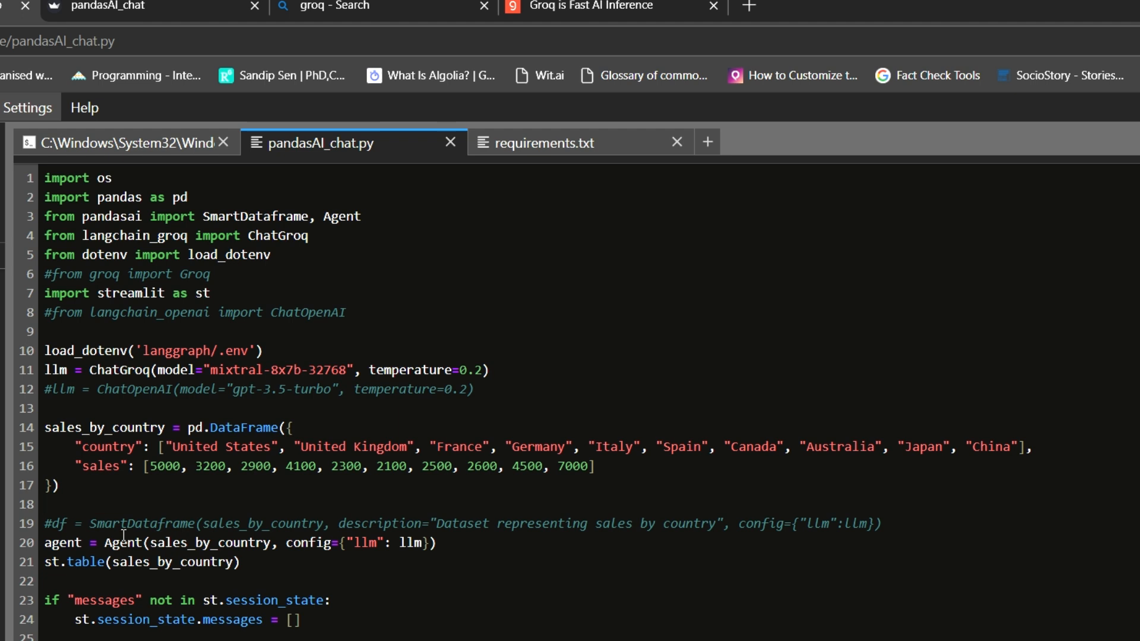
pyautogui.click(46, 504)
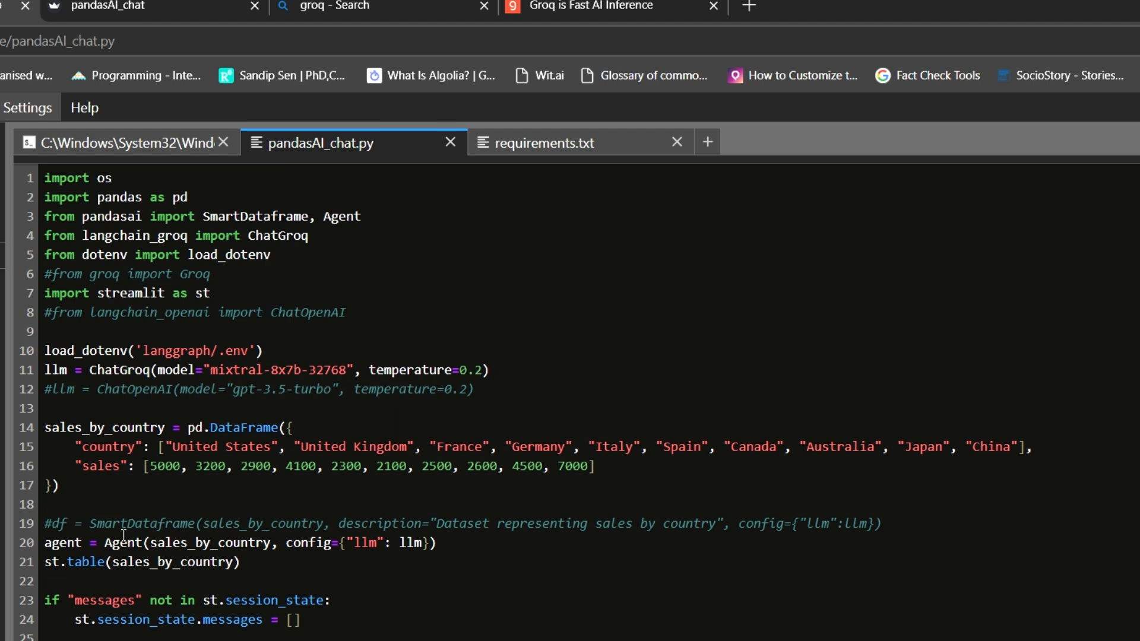
# Step: Scroll to the chat loop in pandasAI_chat.py and head to the running app tab
pyautogui.scroll(-3)
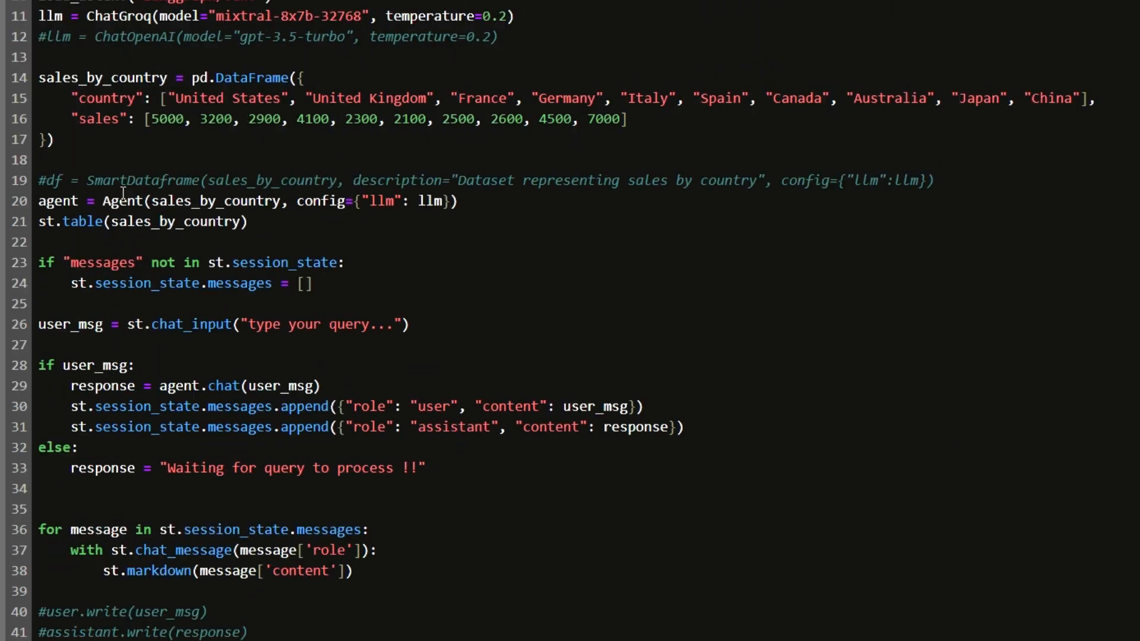
pyautogui.click(38, 159)
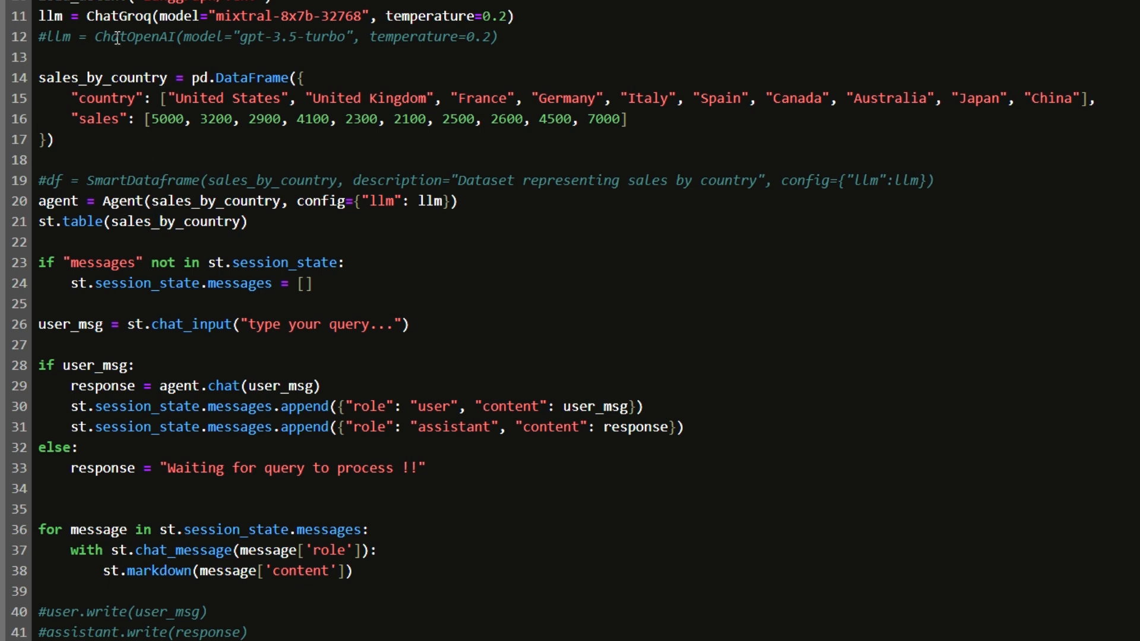
pyautogui.moveTo(293, 208)
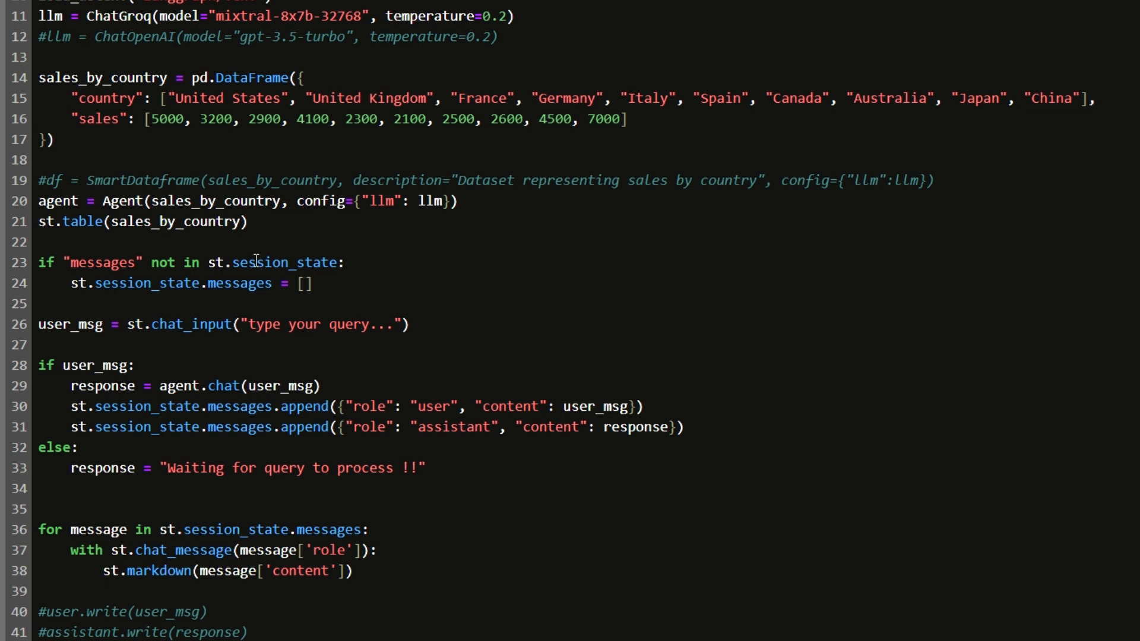
pyautogui.moveTo(91, 260)
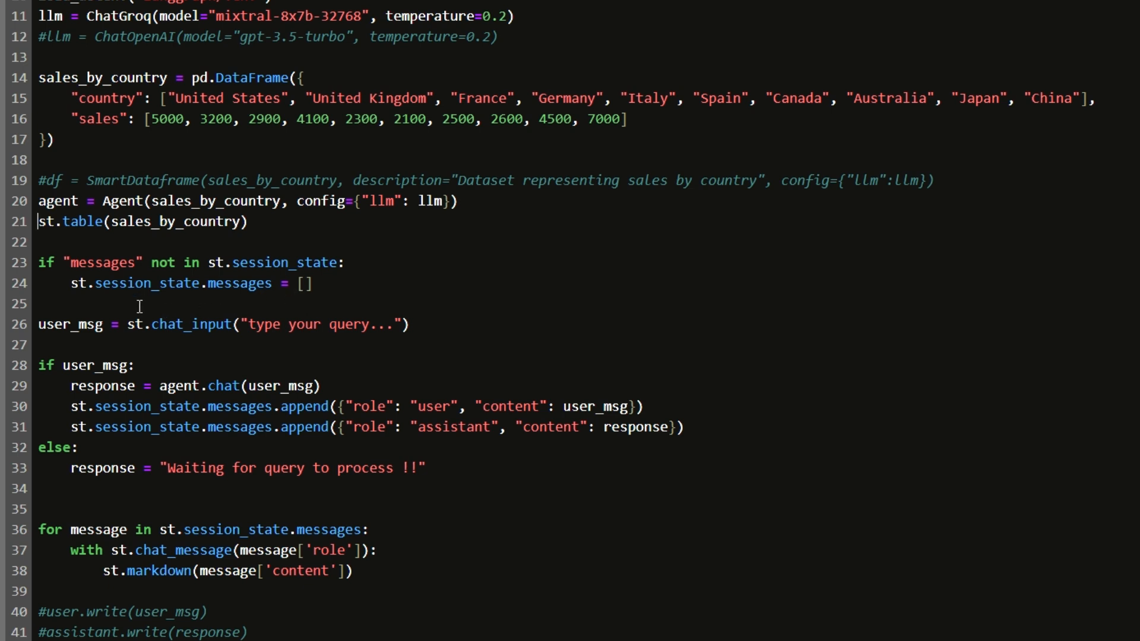
pyautogui.moveTo(130, 339)
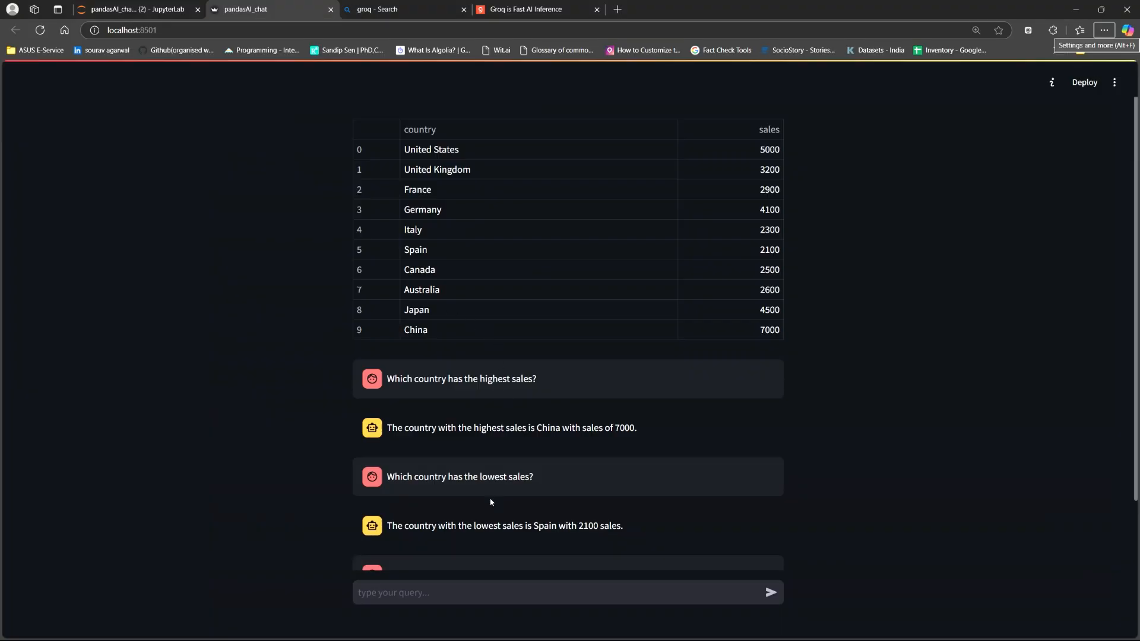
pyautogui.click(568, 593)
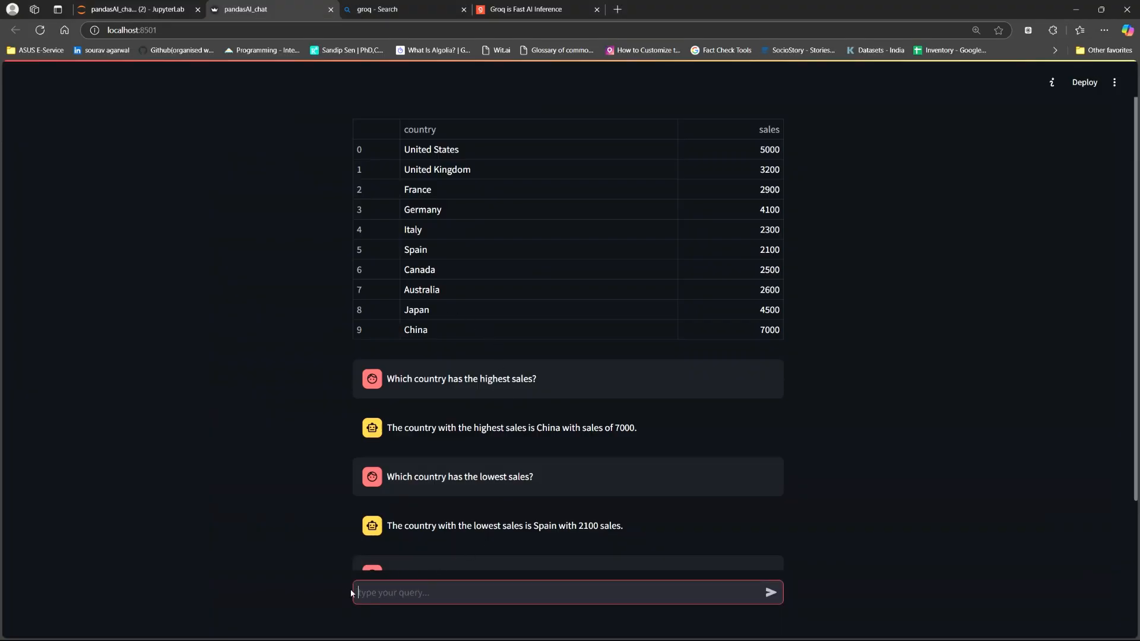
pyautogui.click(136, 8)
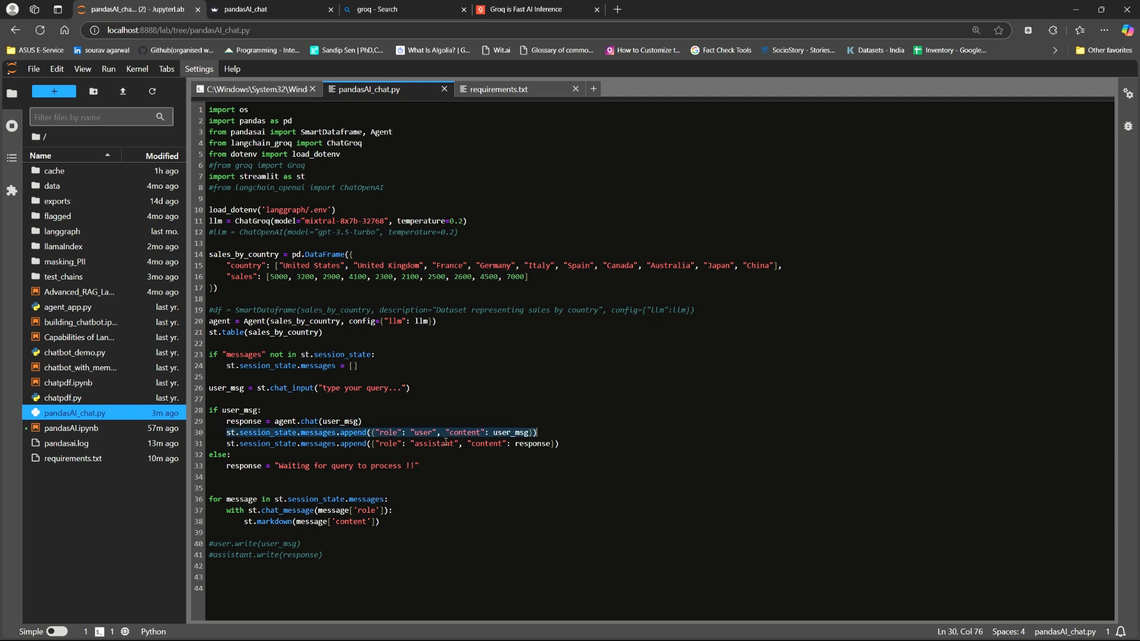
# Step: Check the message-storing lines, then switch back to the running pandasAI_chat app
pyautogui.click(231, 455)
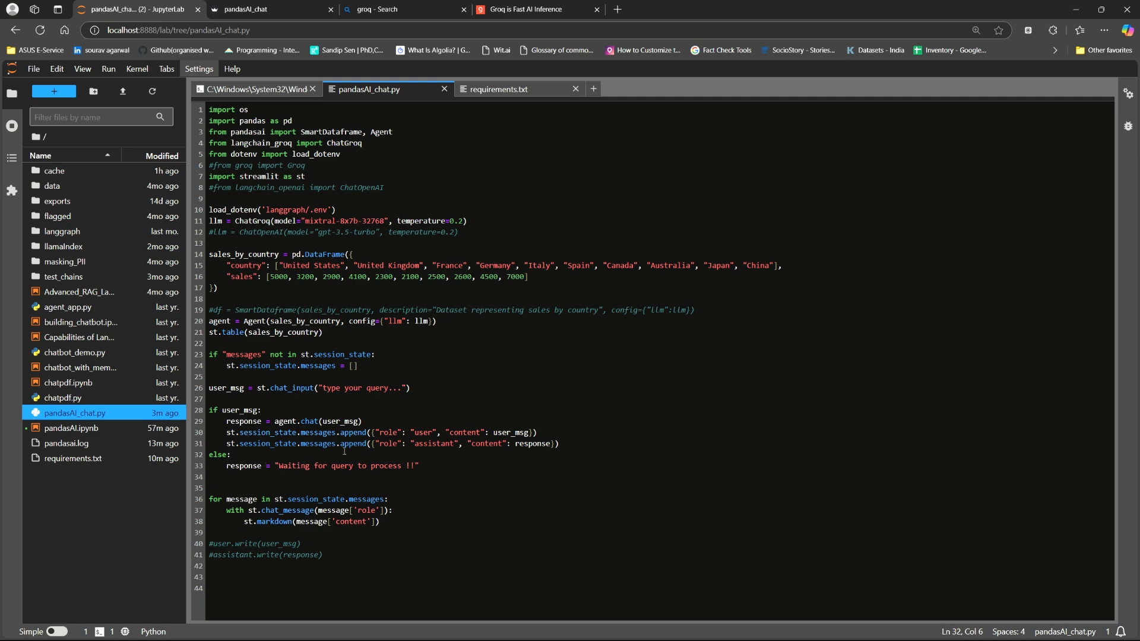
pyautogui.click(258, 10)
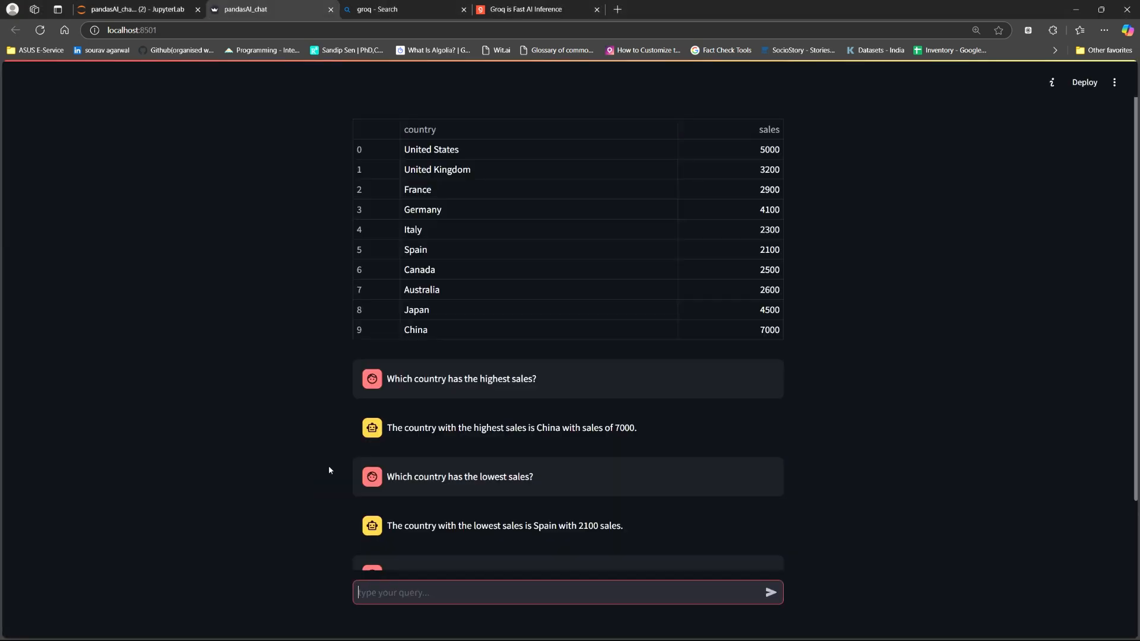
# Step: Ask the chat app for a 'density plot of sales'
pyautogui.scroll(-3)
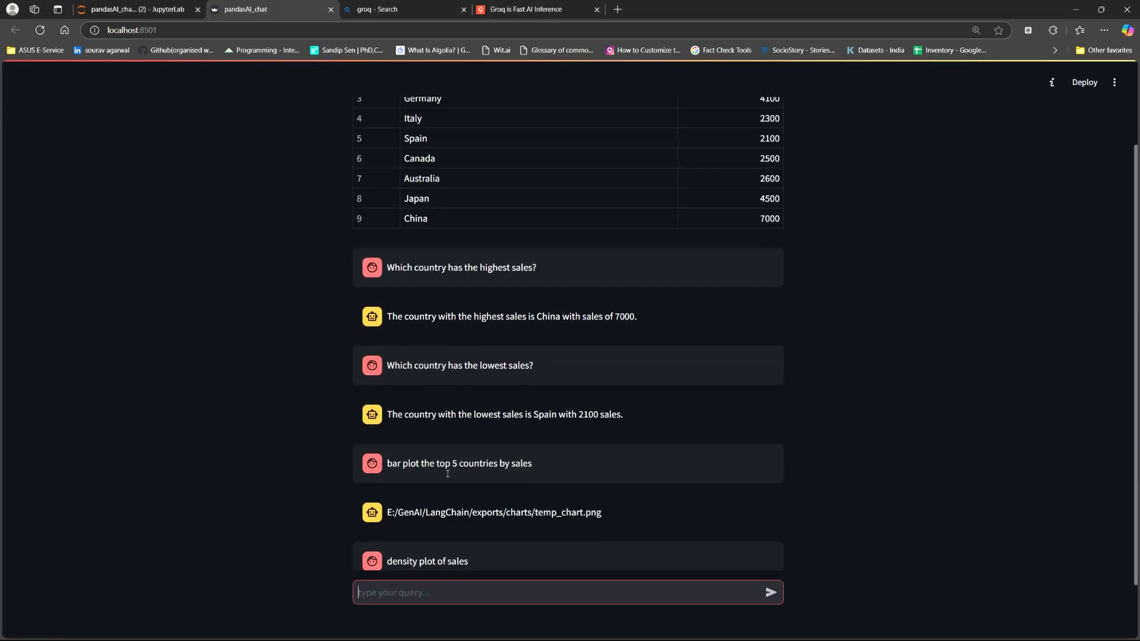
pyautogui.write('density plo')
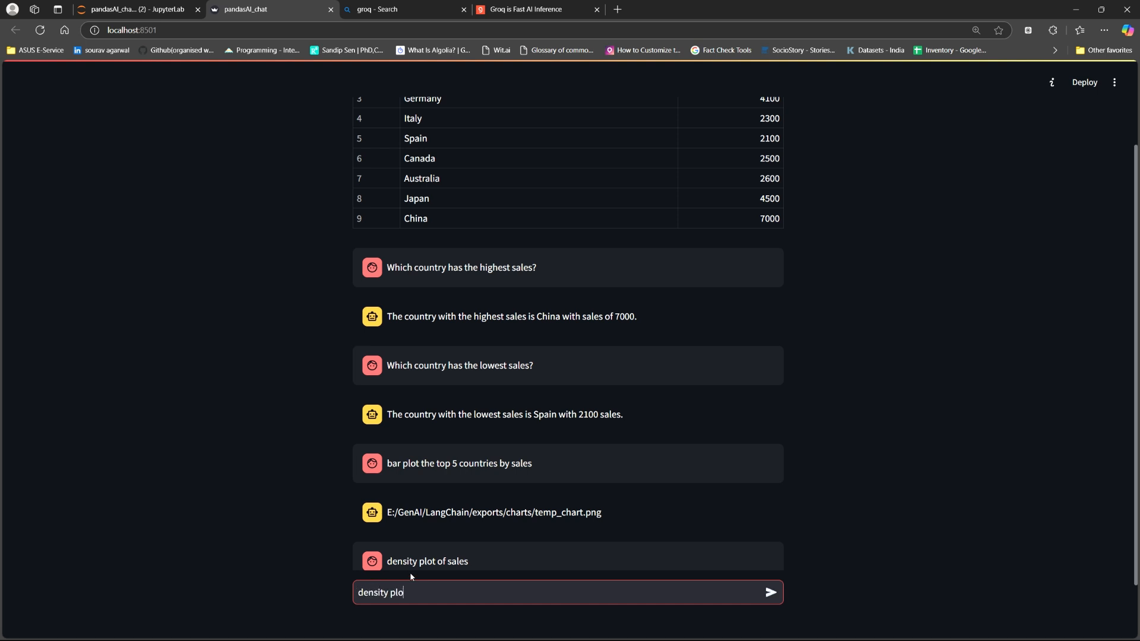
pyautogui.write('t of')
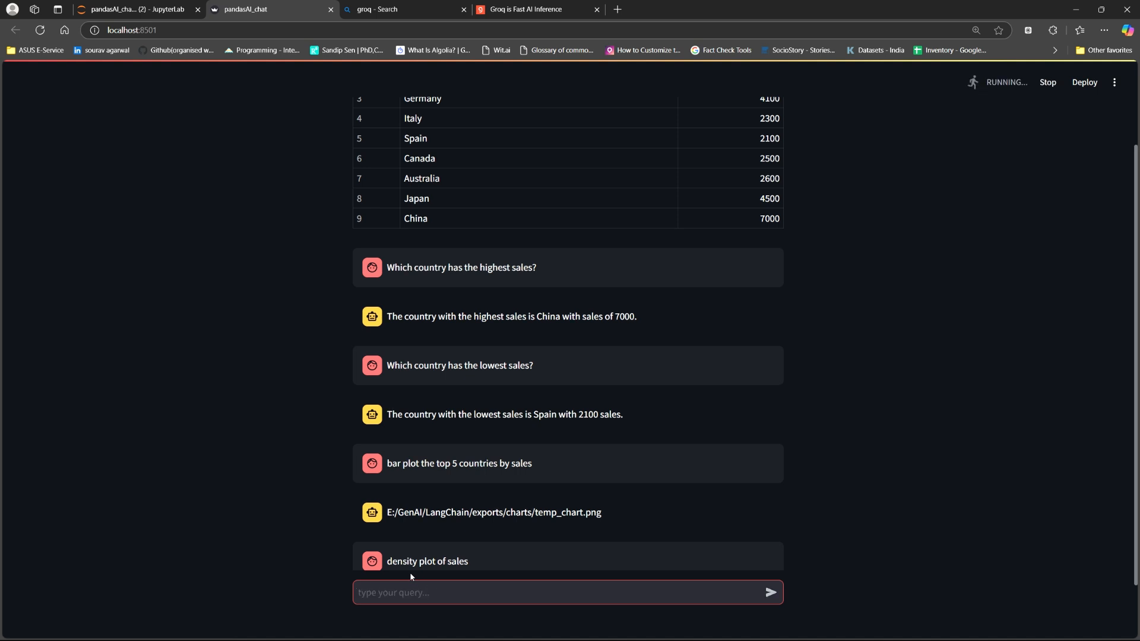
pyautogui.moveTo(736, 362)
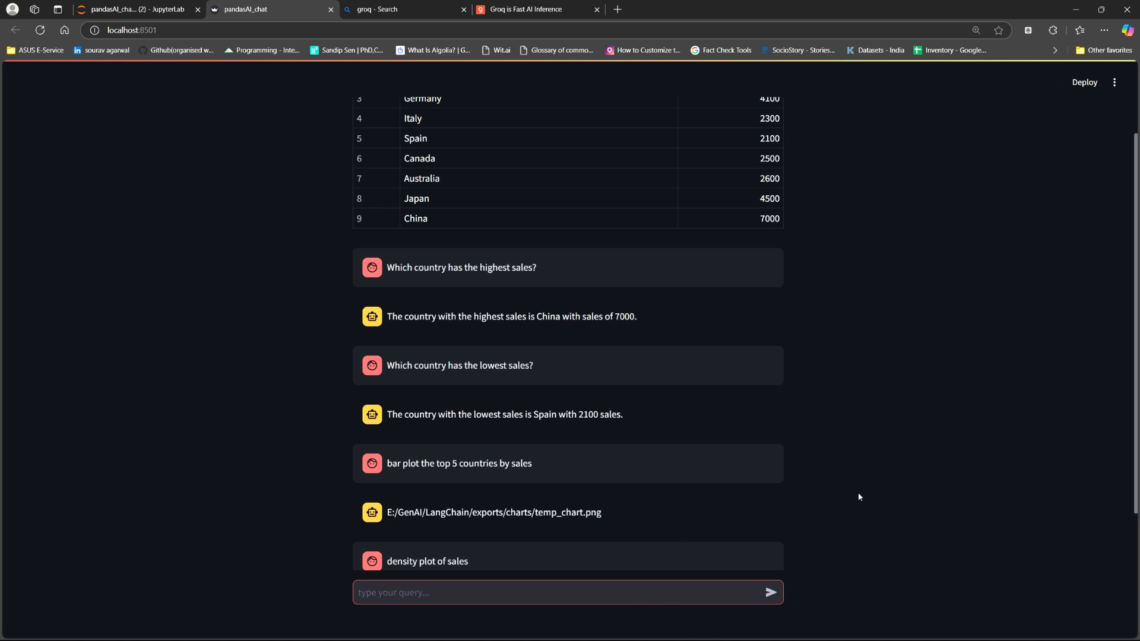
# Step: View the generated Density Plot of Sales image in Photos and return to the chat app
pyautogui.press('alt+tab')
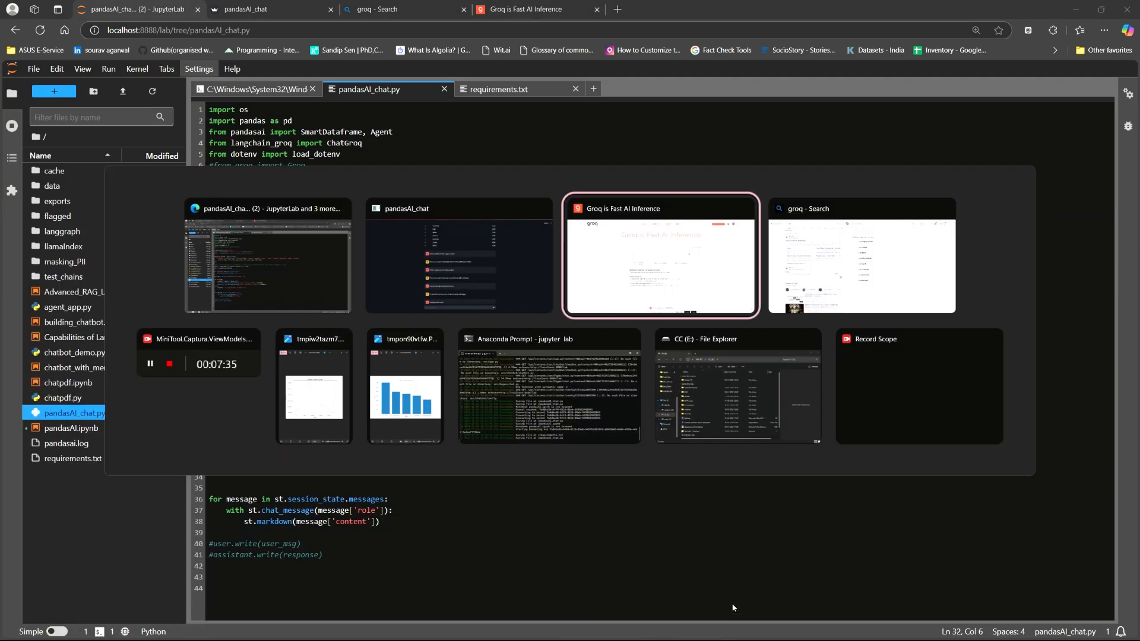
pyautogui.click(312, 397)
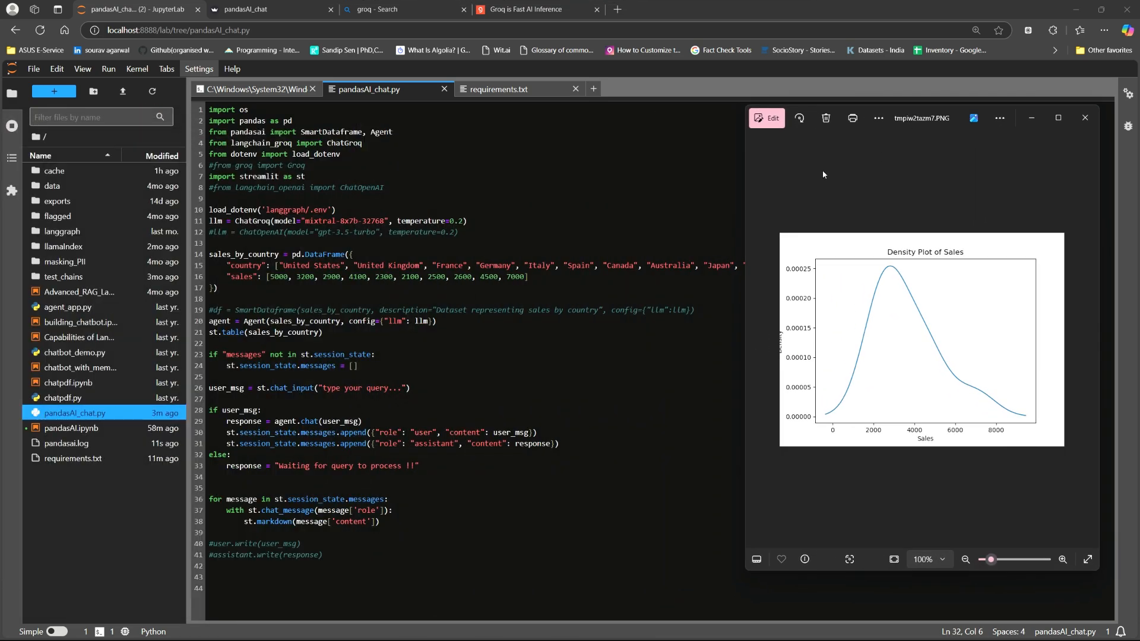
pyautogui.click(404, 8)
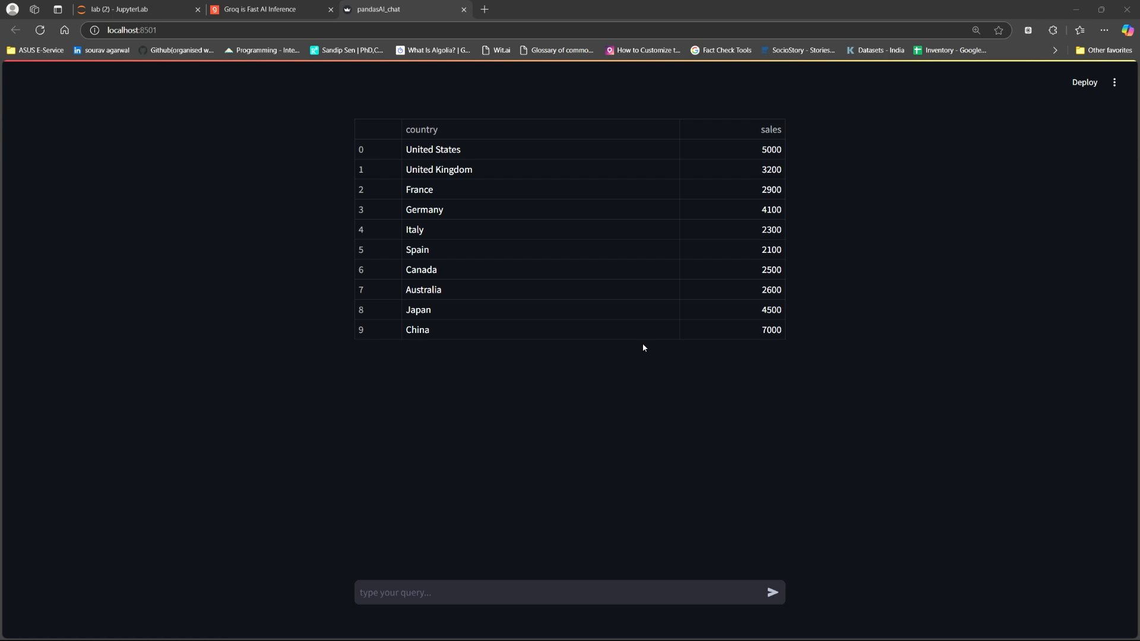
pyautogui.moveTo(767, 364)
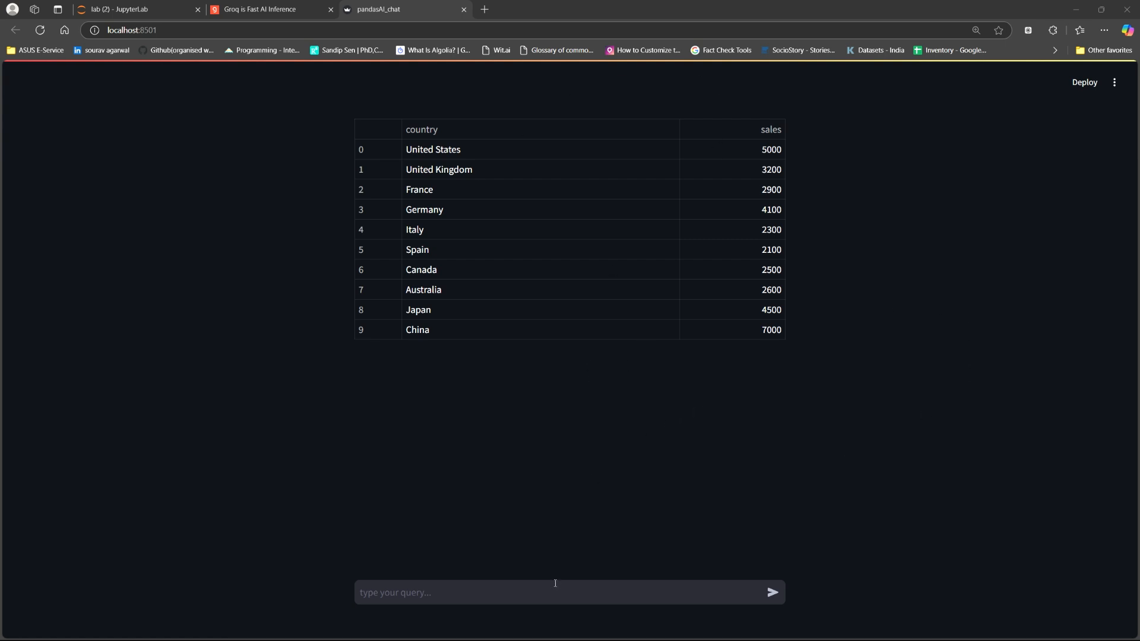
# Step: Ask 'Which country has the highest sales?' and get China at 7000
pyautogui.click(568, 592)
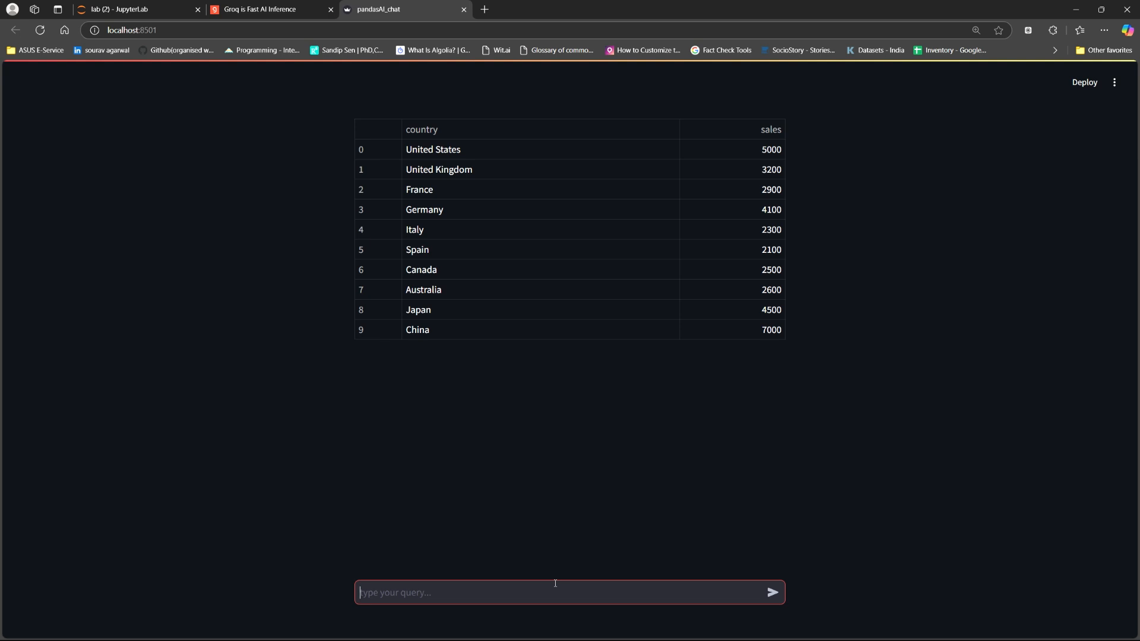
pyautogui.write('Whic')
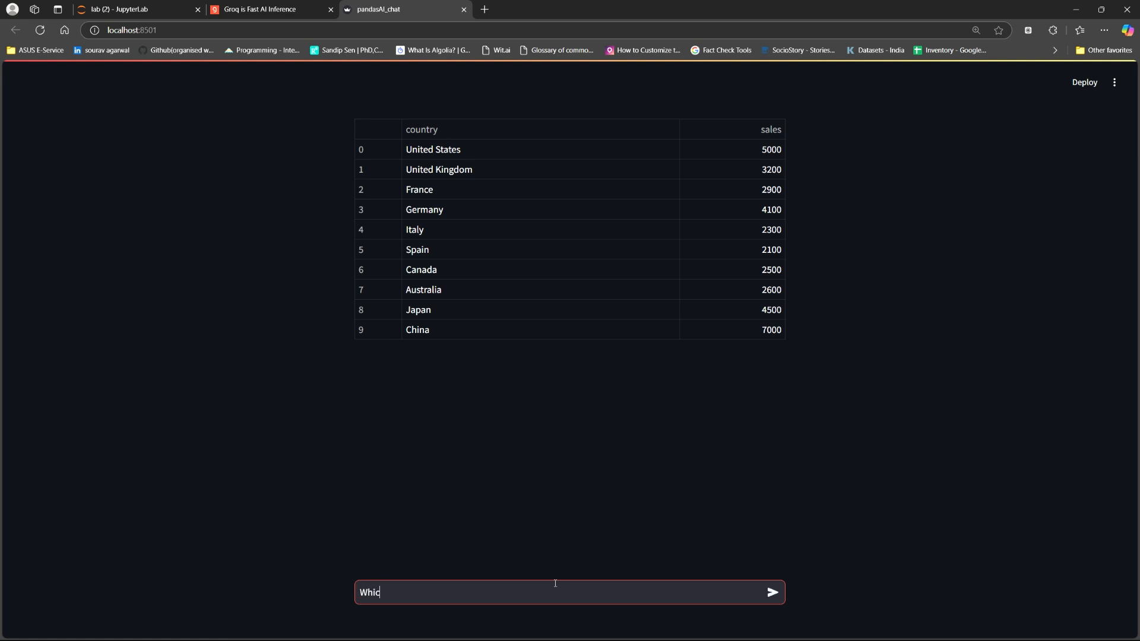
pyautogui.write('h country has the hi')
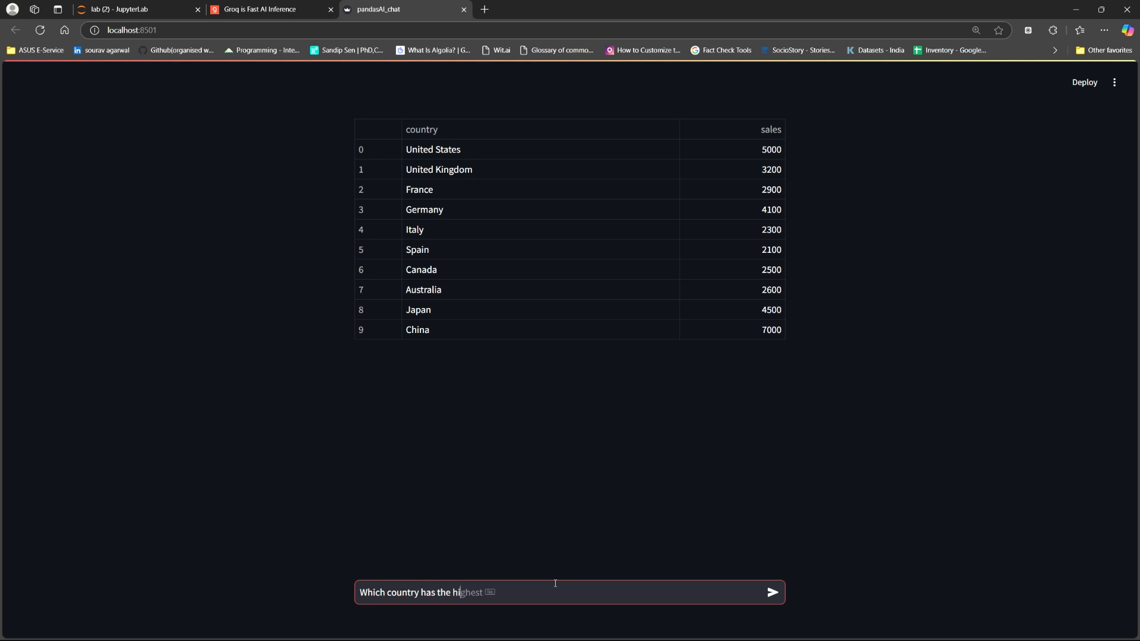
pyautogui.write('sal')
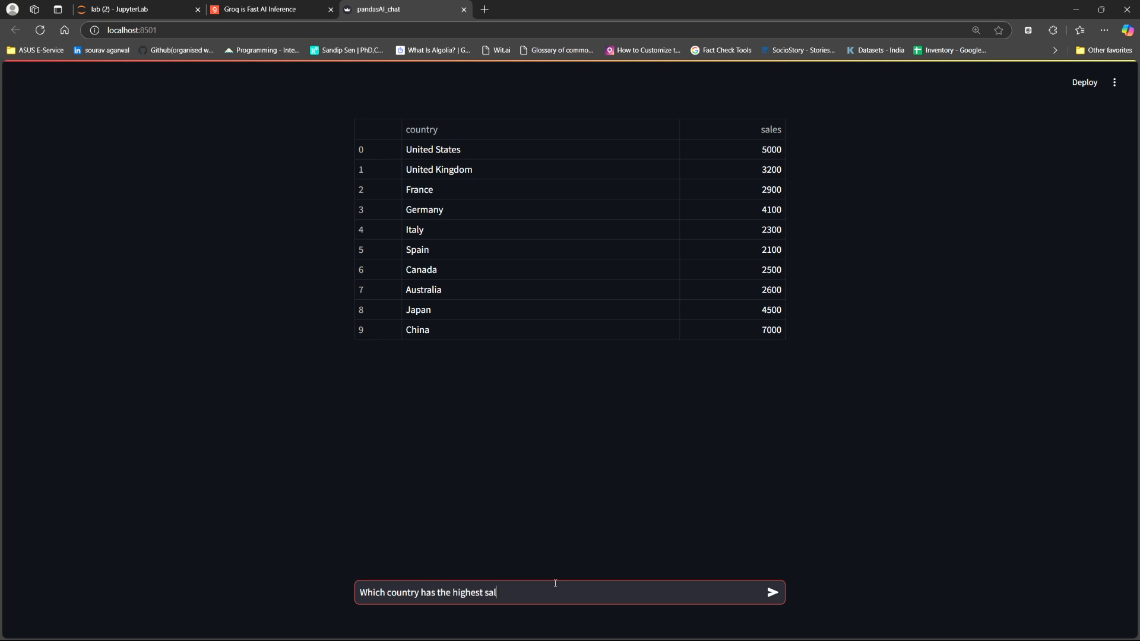
pyautogui.click(772, 592)
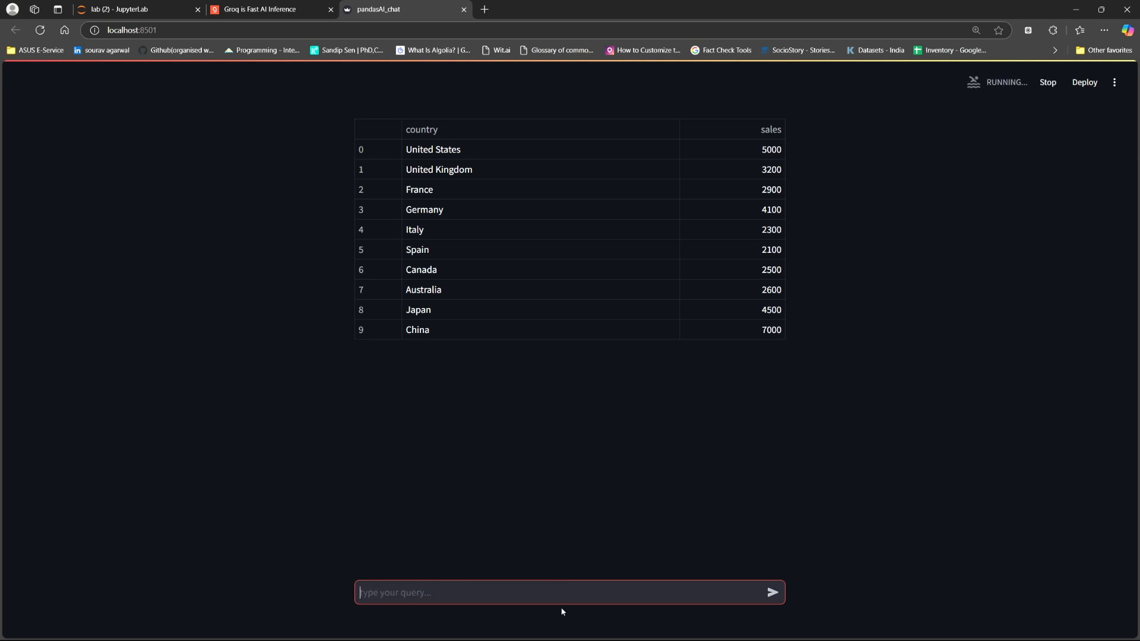
pyautogui.moveTo(755, 303)
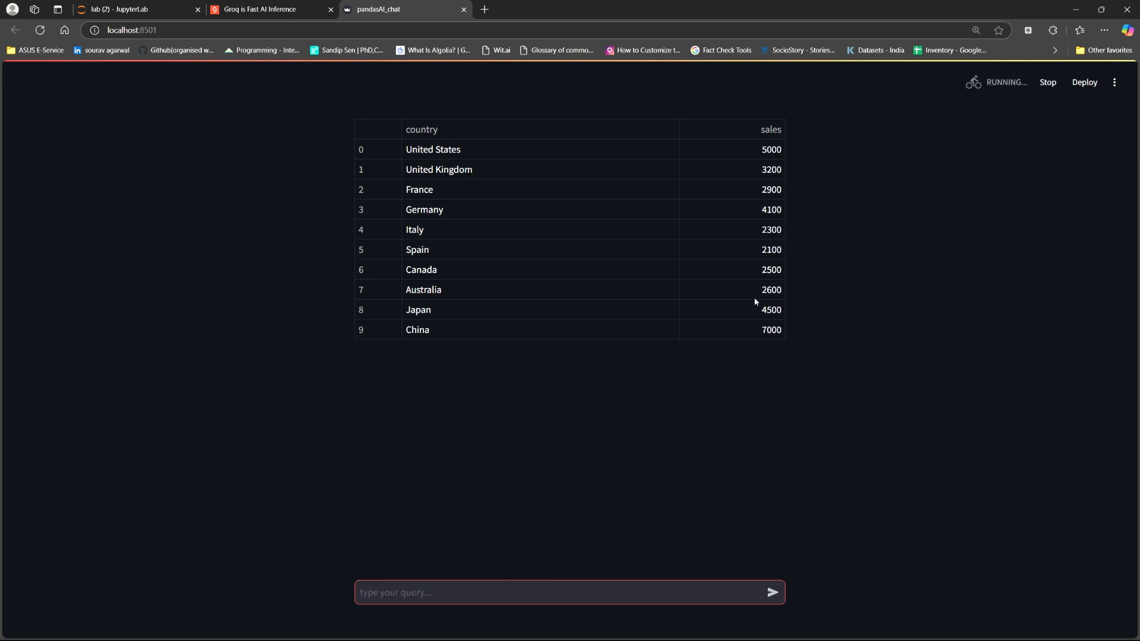
pyautogui.click(772, 593)
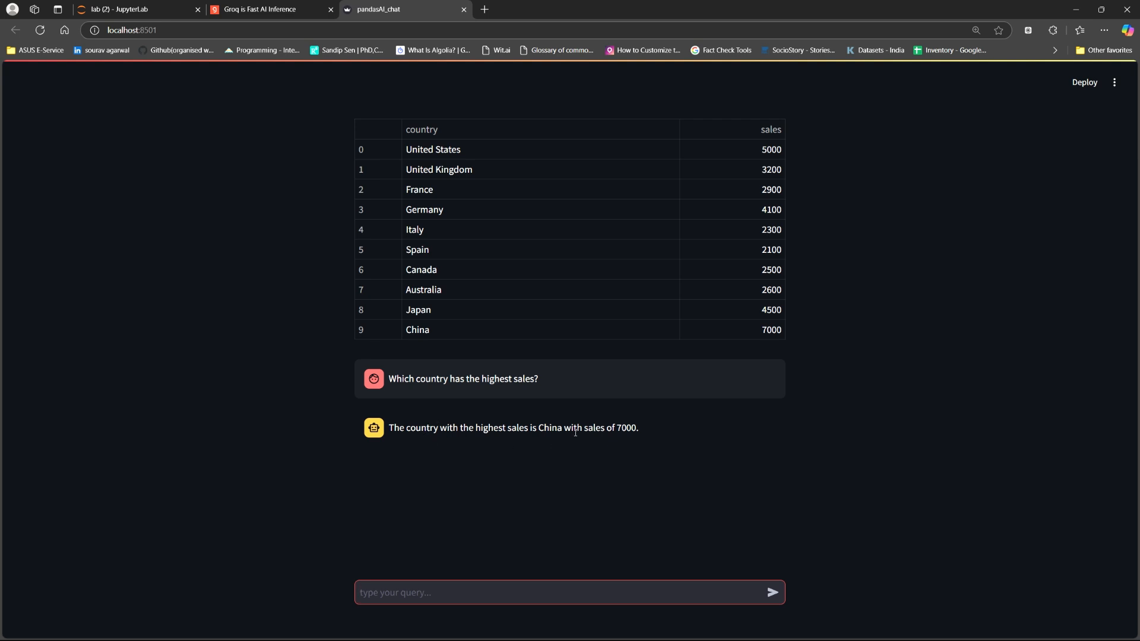
pyautogui.moveTo(750, 336)
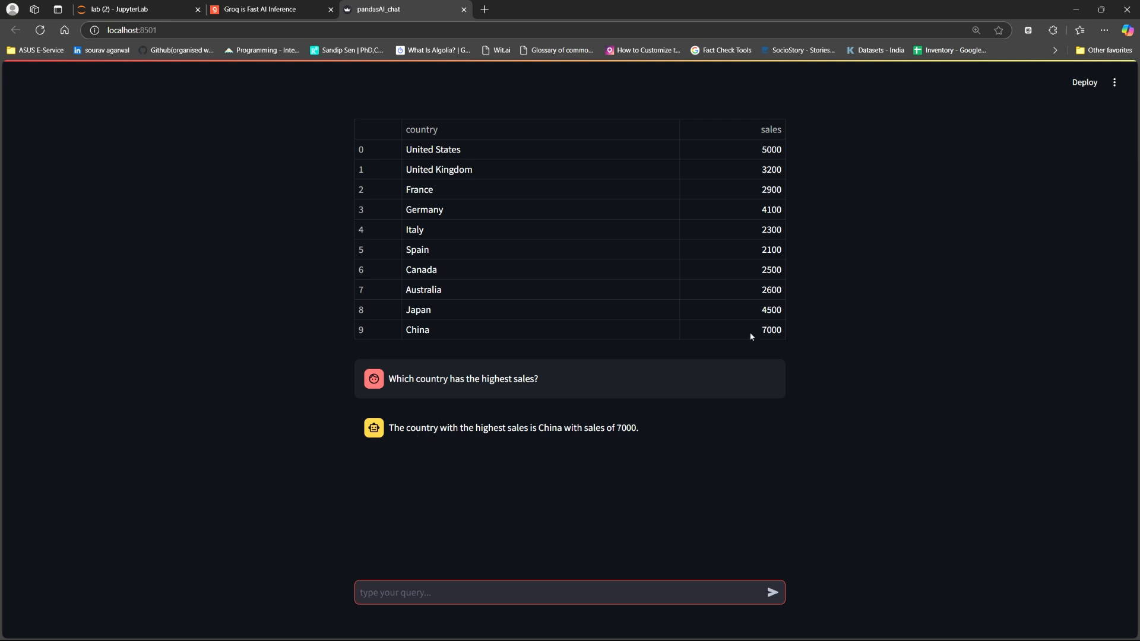
pyautogui.moveTo(738, 355)
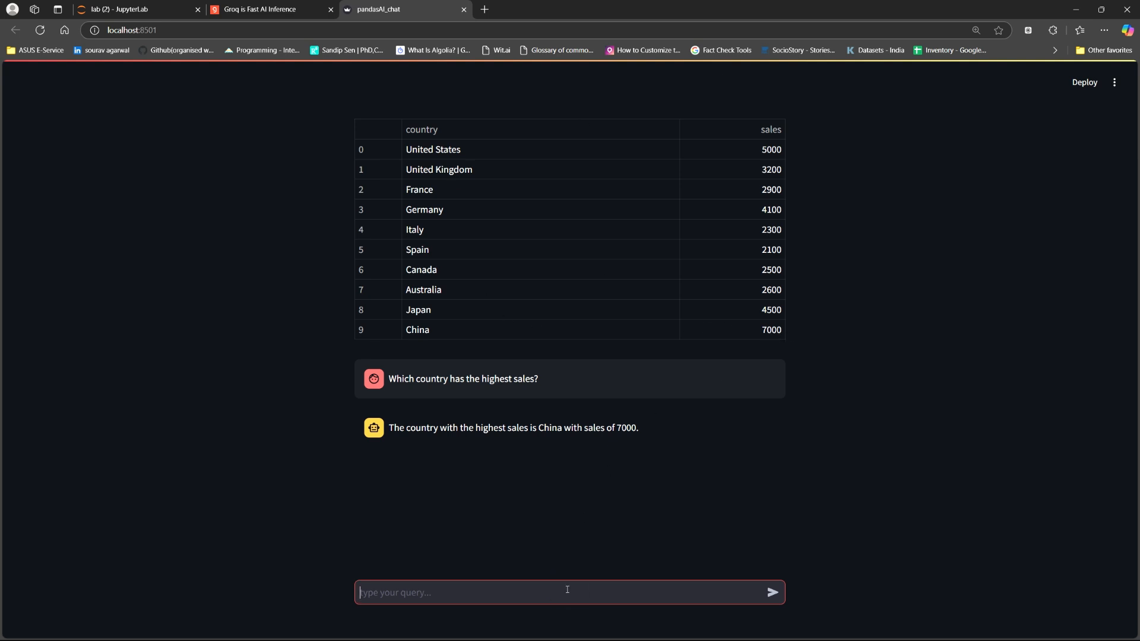
# Step: Send 'Bar plot the sales of top 5 countries' to the chat app
pyautogui.write('Bar pll')
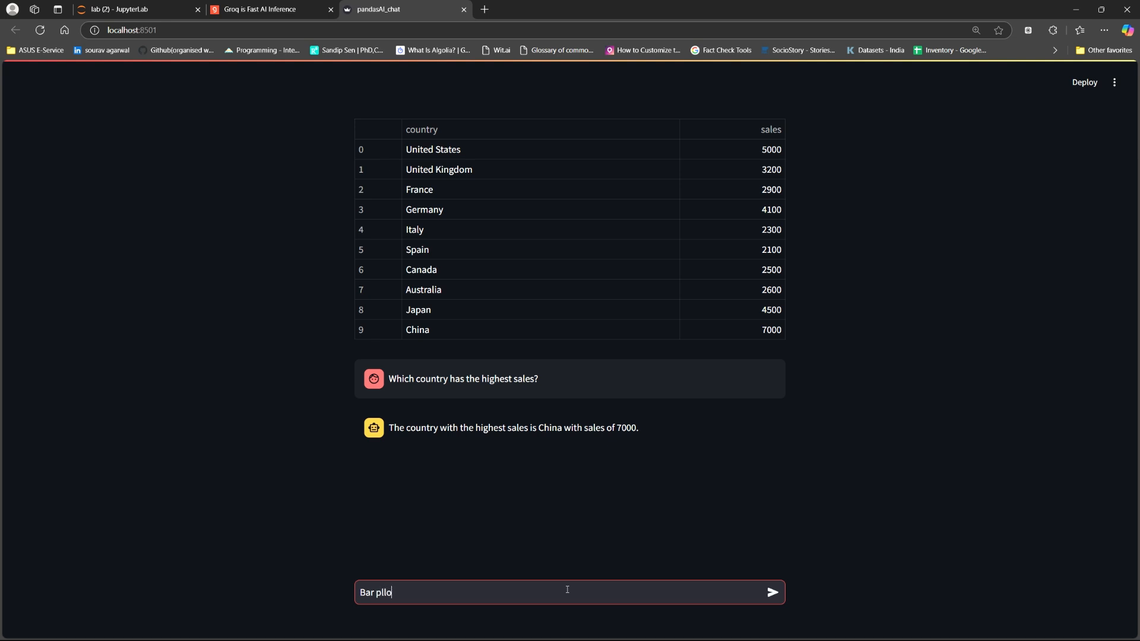
pyautogui.write('ot the sales of top')
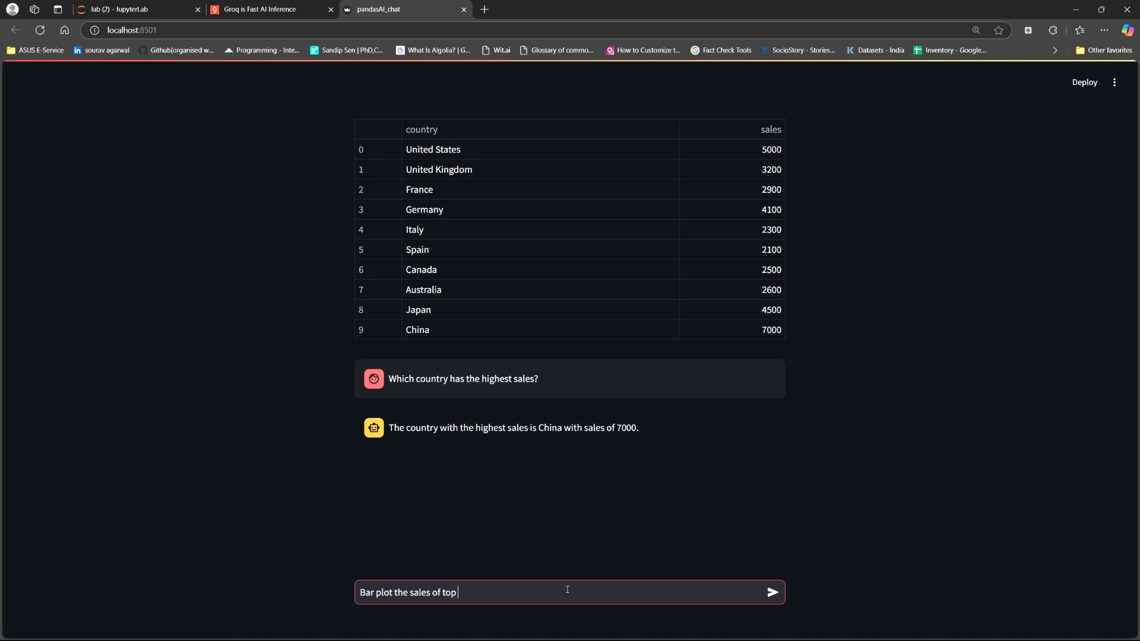
pyautogui.write('5 countries')
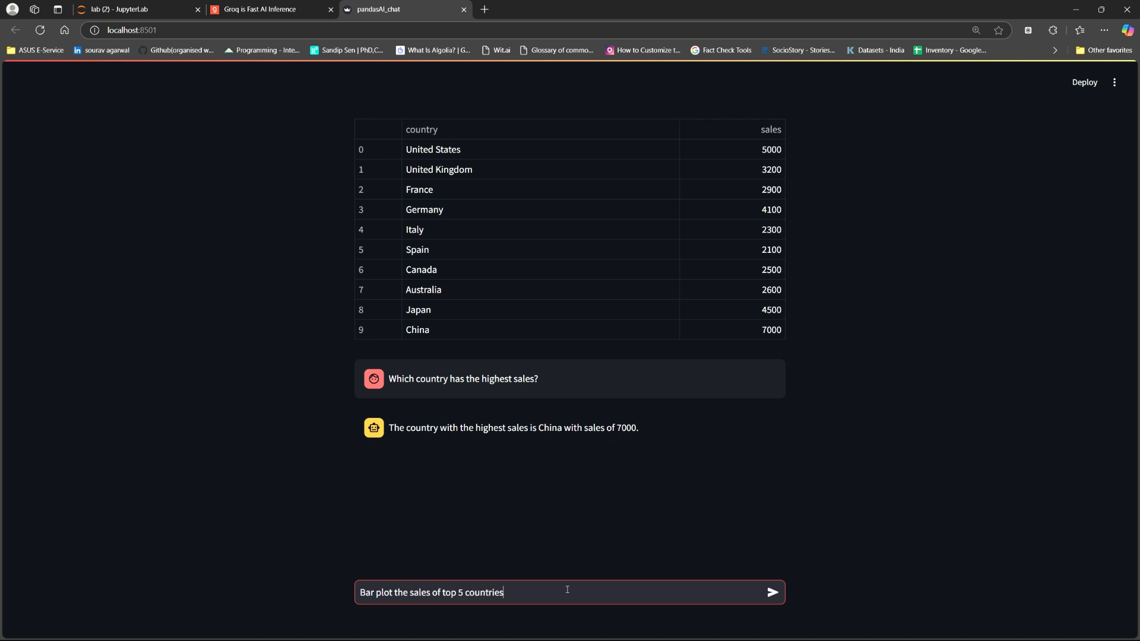
pyautogui.click(772, 591)
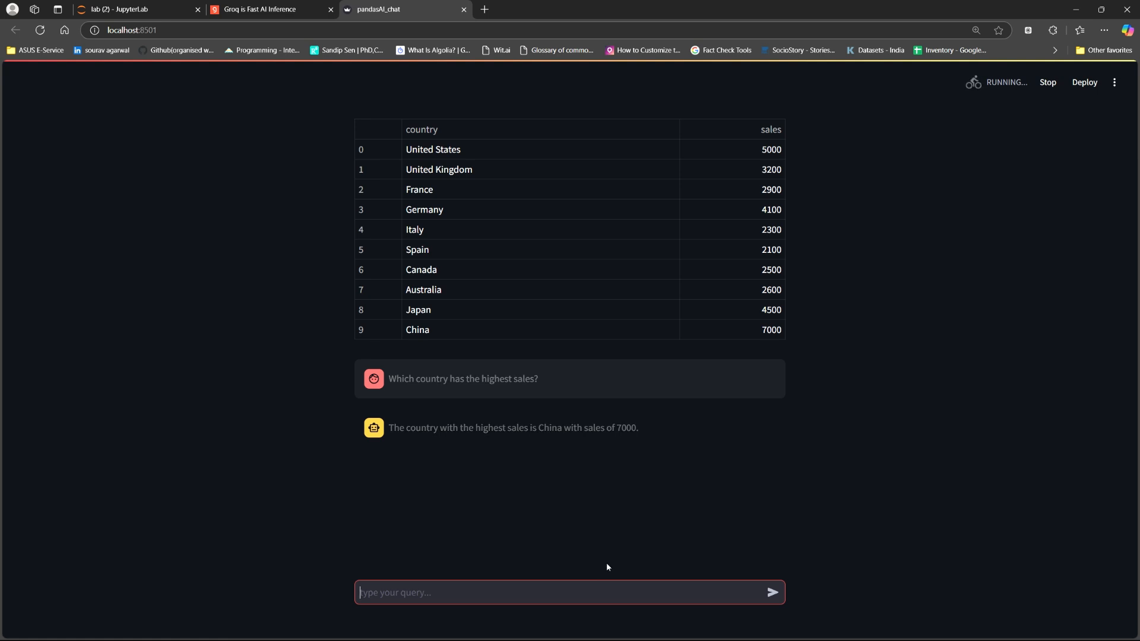
pyautogui.moveTo(745, 341)
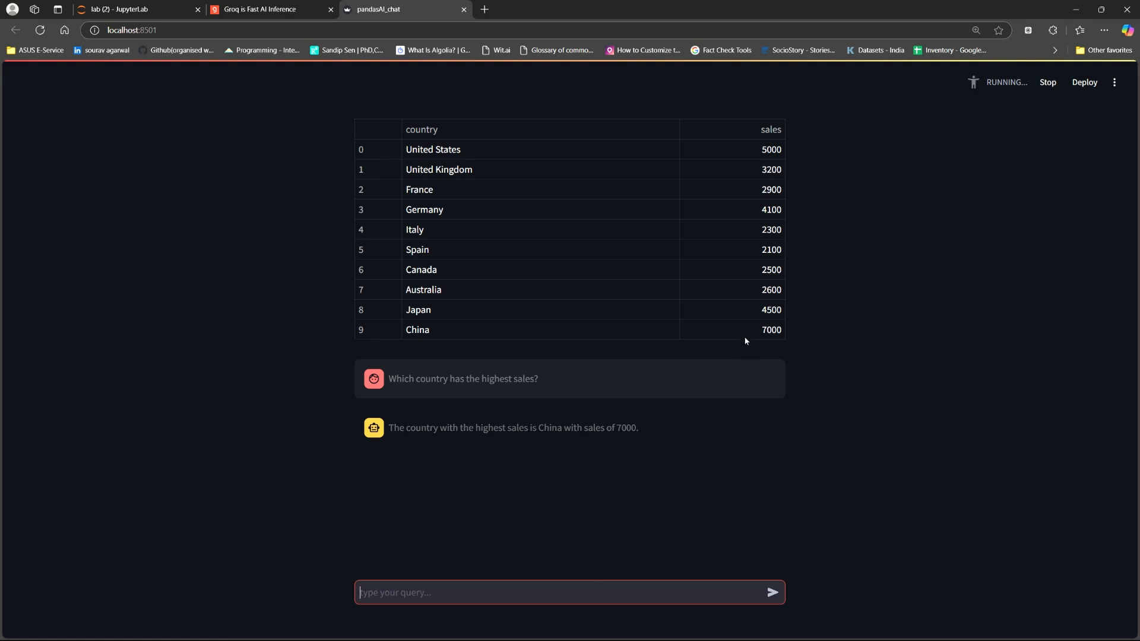
pyautogui.moveTo(689, 335)
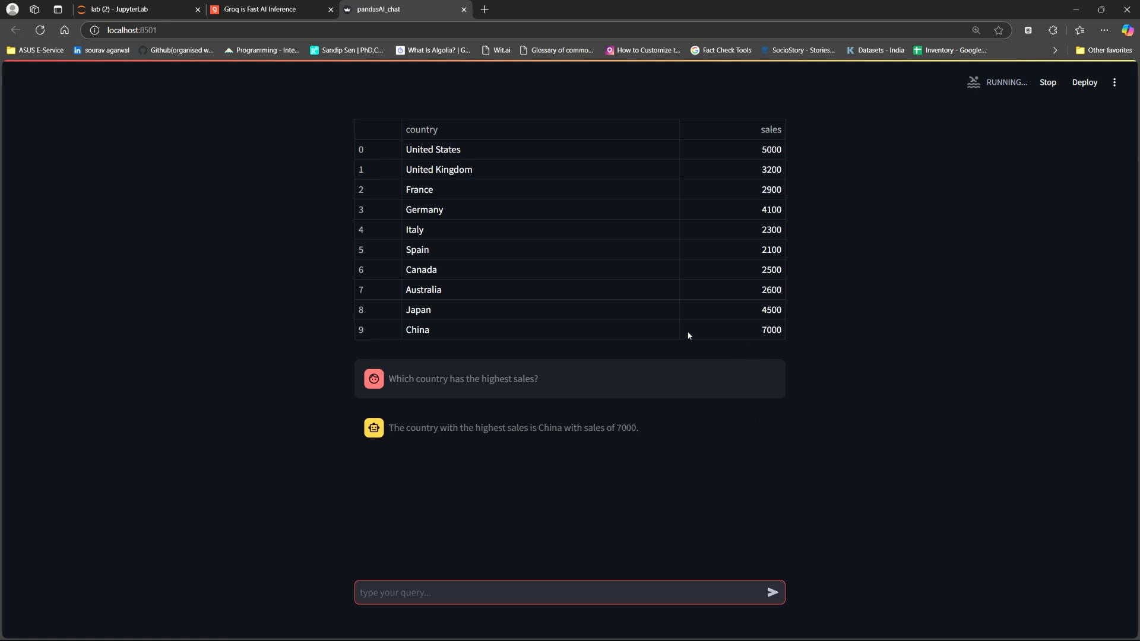
pyautogui.click(771, 591)
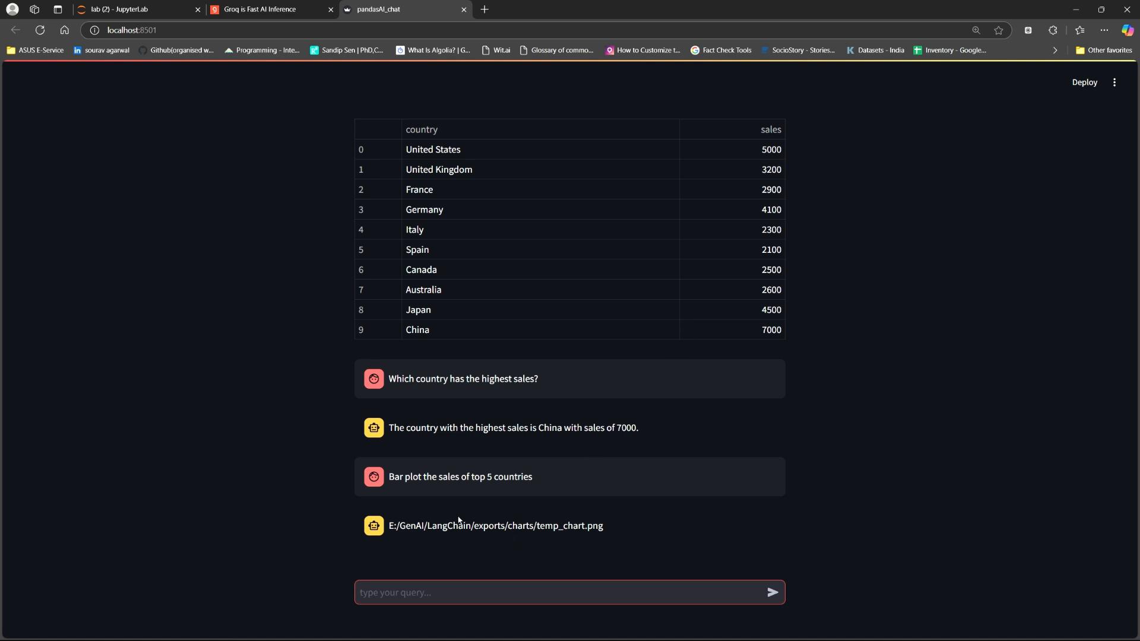
pyautogui.moveTo(600, 609)
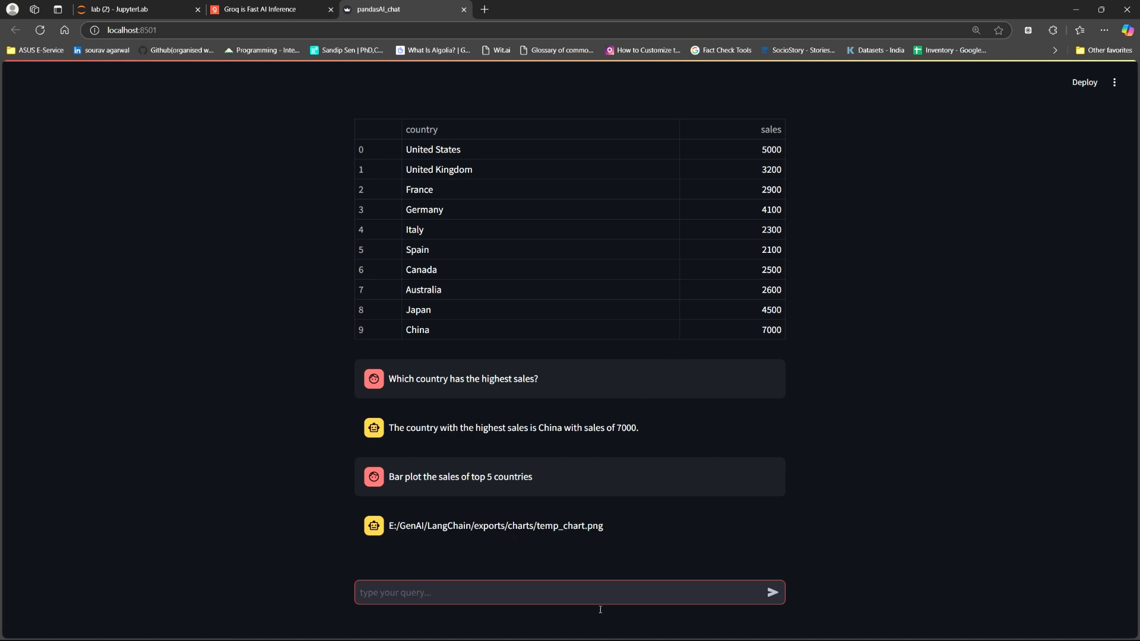
# Step: View the generated top-5 countries bar chart image and begin a new density query
pyautogui.press('alt+tab')
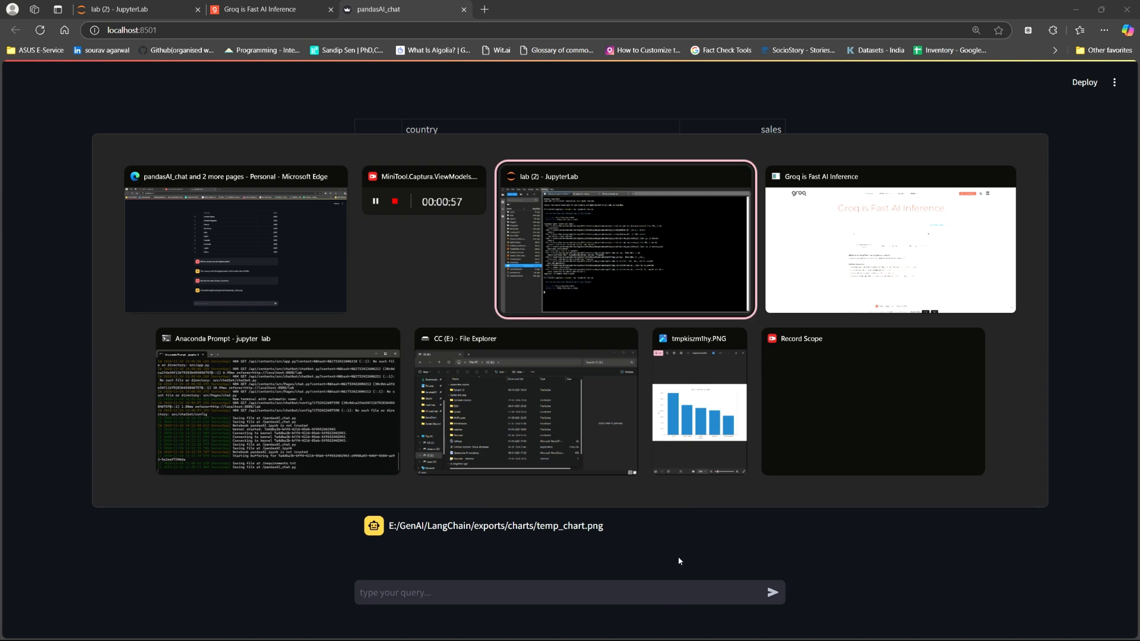
pyautogui.click(698, 400)
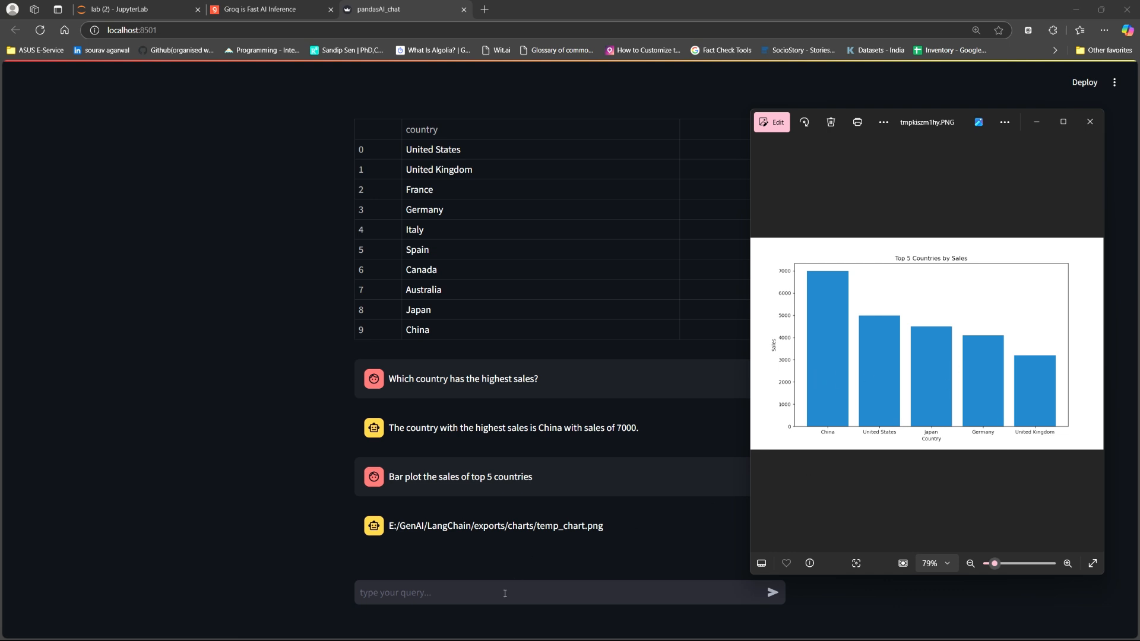
pyautogui.write('des')
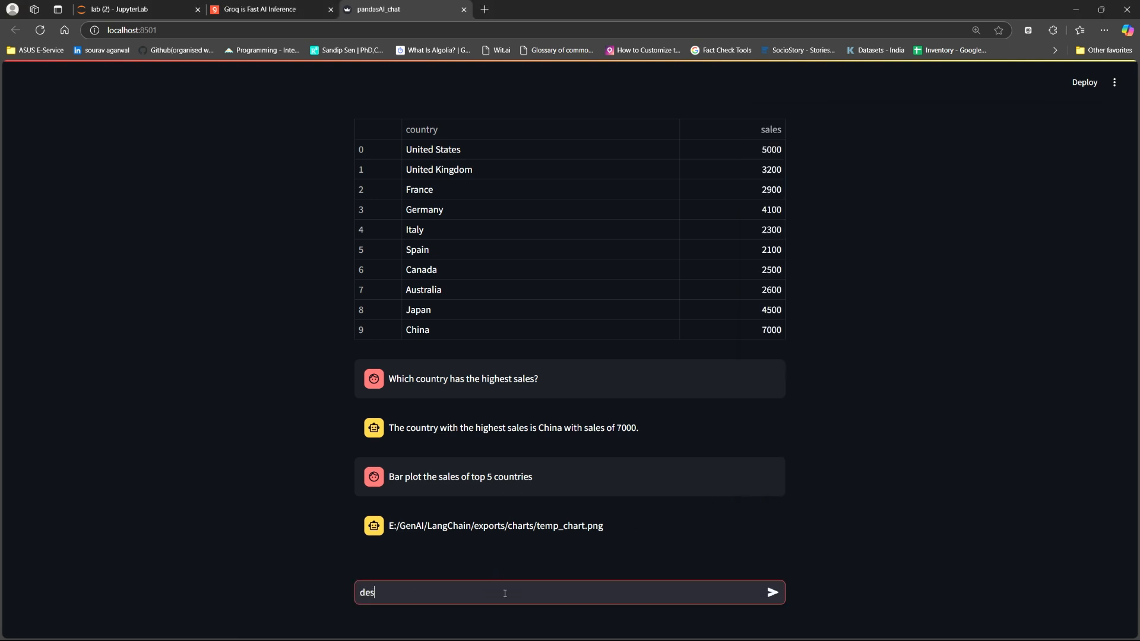
# Step: Send 'density plot of sales', which errors with no numeric data
pyautogui.write('density plot o')
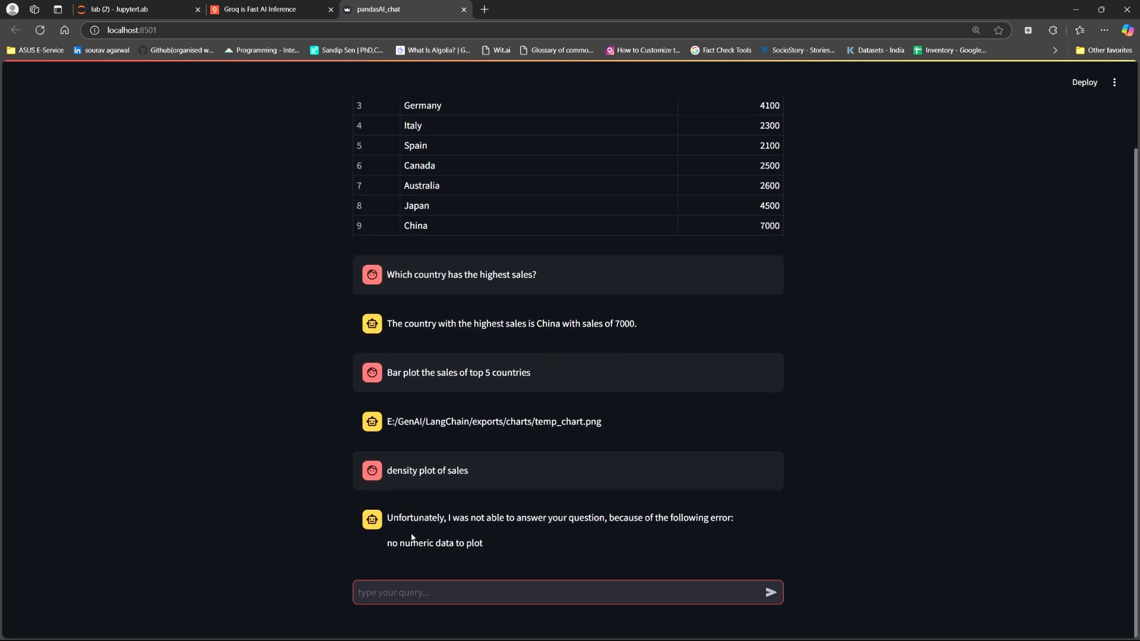
pyautogui.moveTo(577, 515)
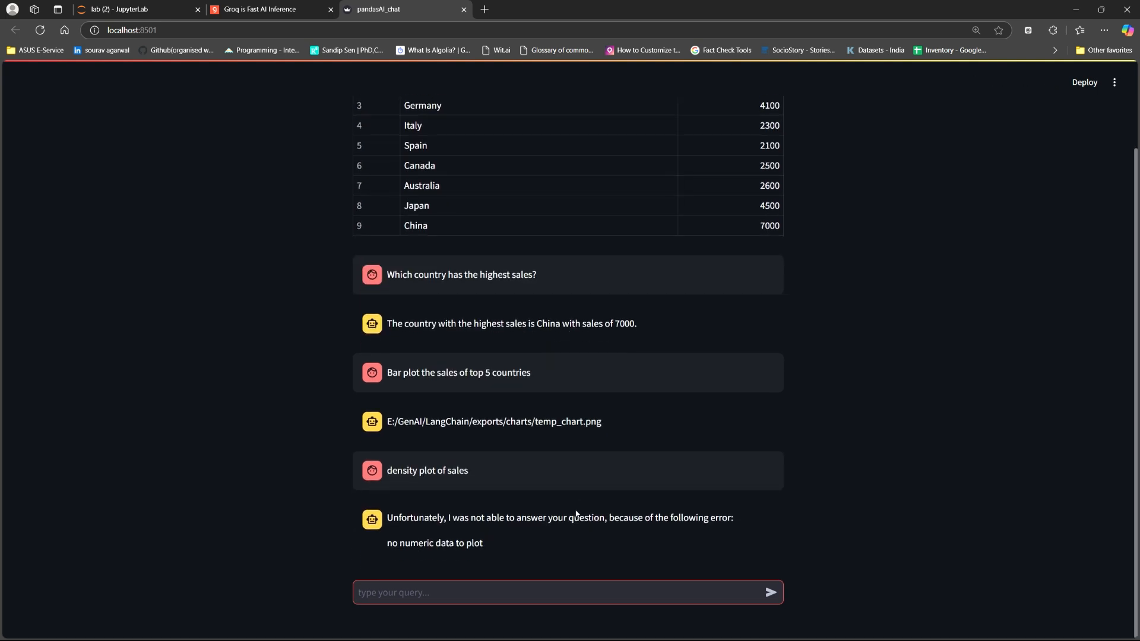
pyautogui.click(461, 593)
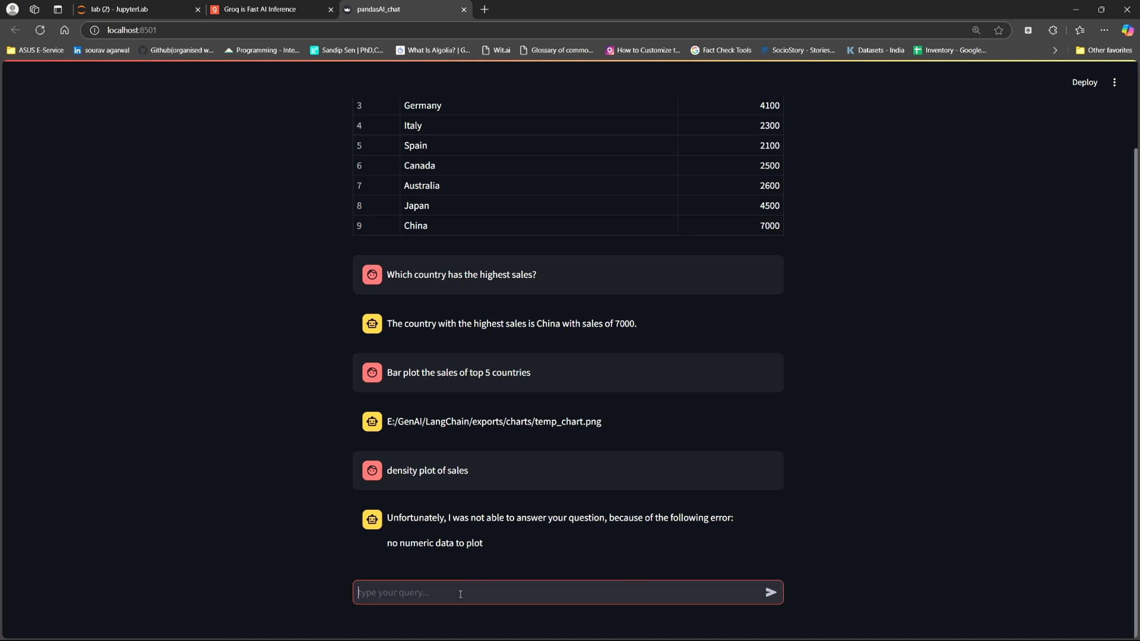
pyautogui.moveTo(445, 592)
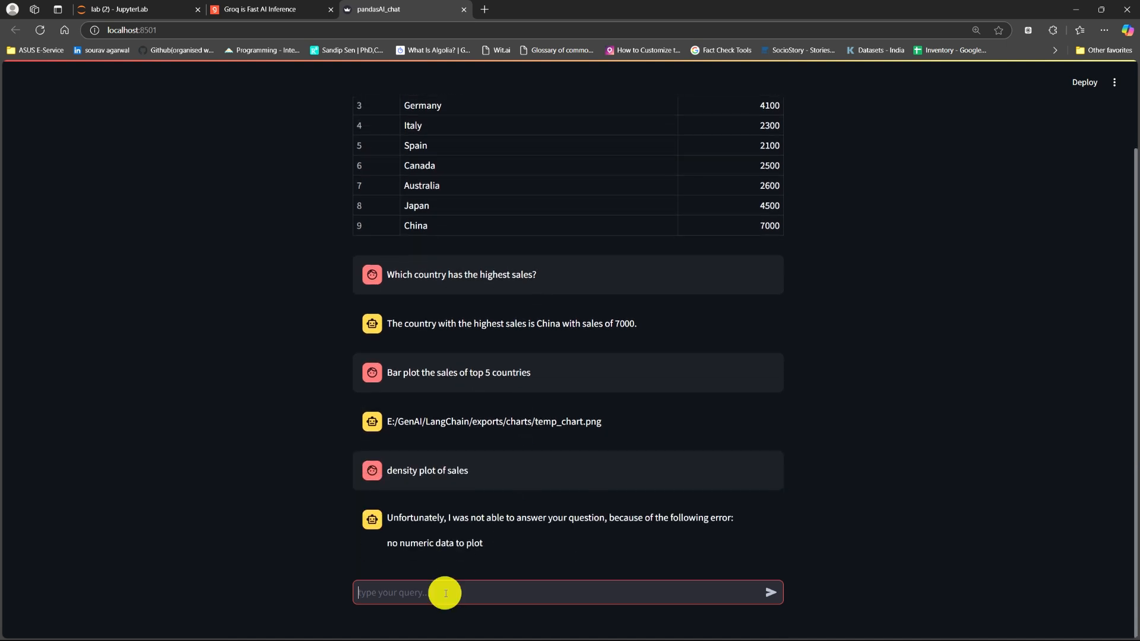
pyautogui.moveTo(445, 593)
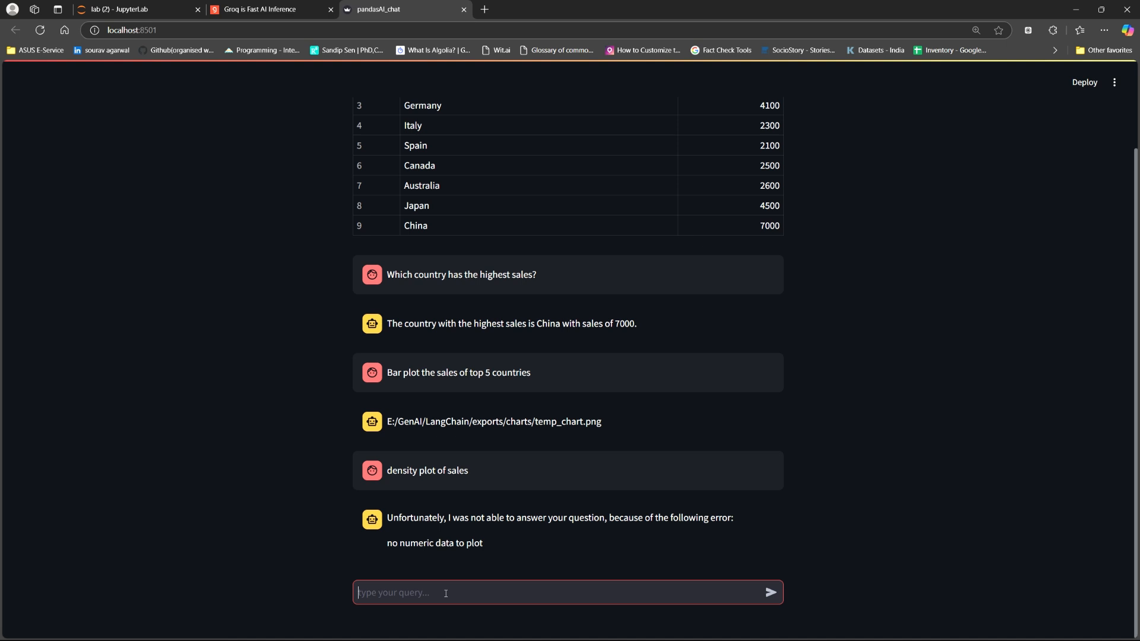
# Step: Rephrase as 'make a density plot of sales data' and switch to the resulting chart image
pyautogui.write('m')
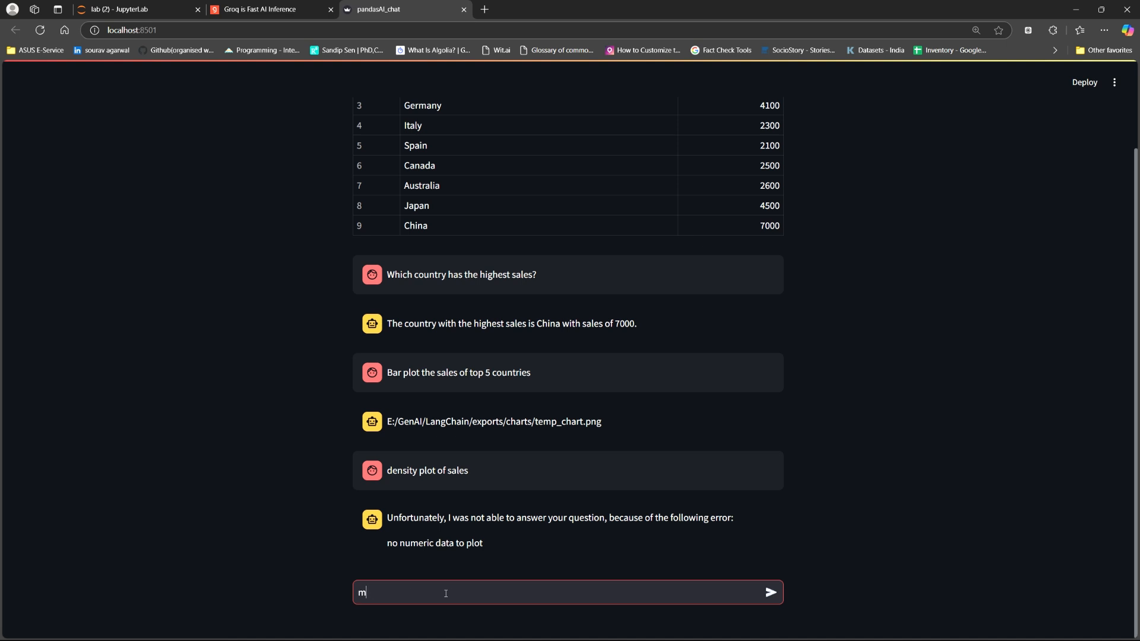
pyautogui.write('ake a densi')
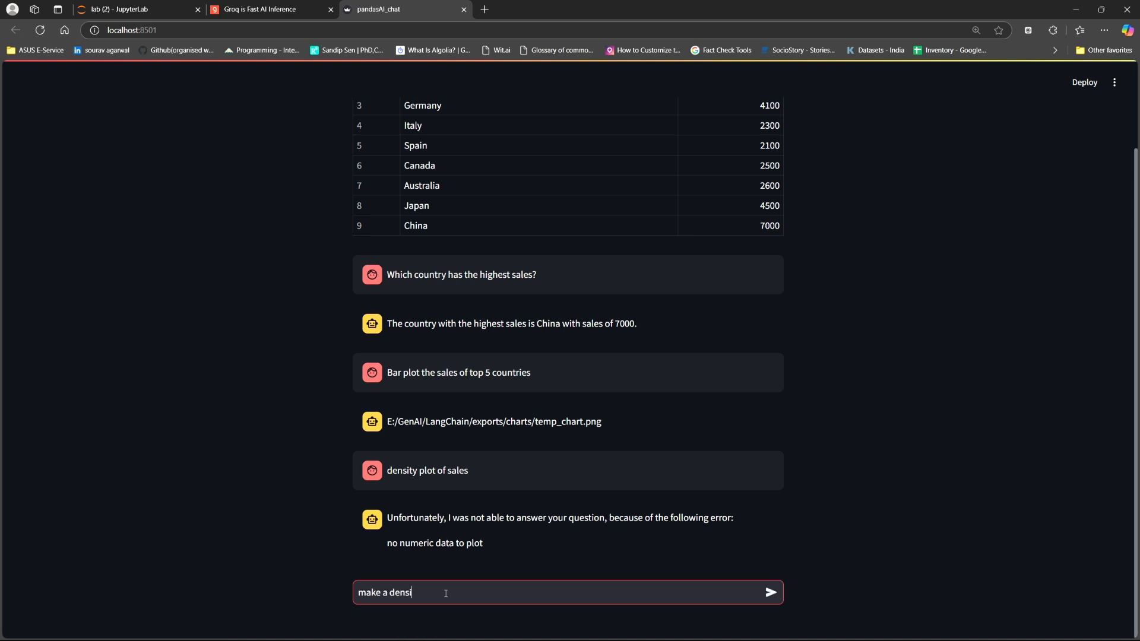
pyautogui.write('ty plot of')
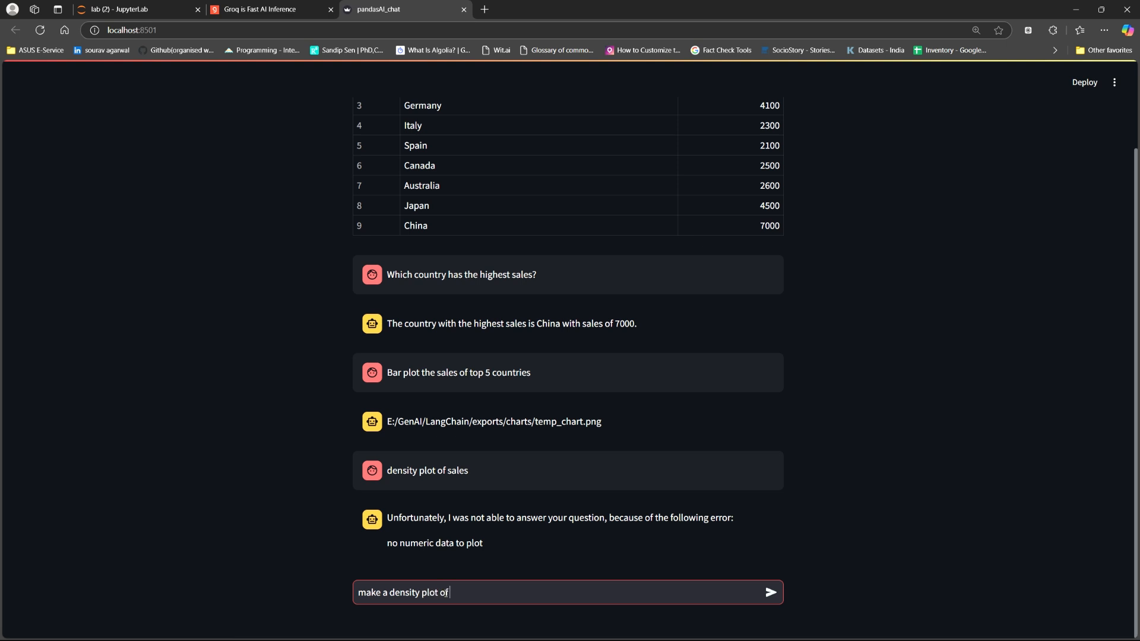
pyautogui.write('sales')
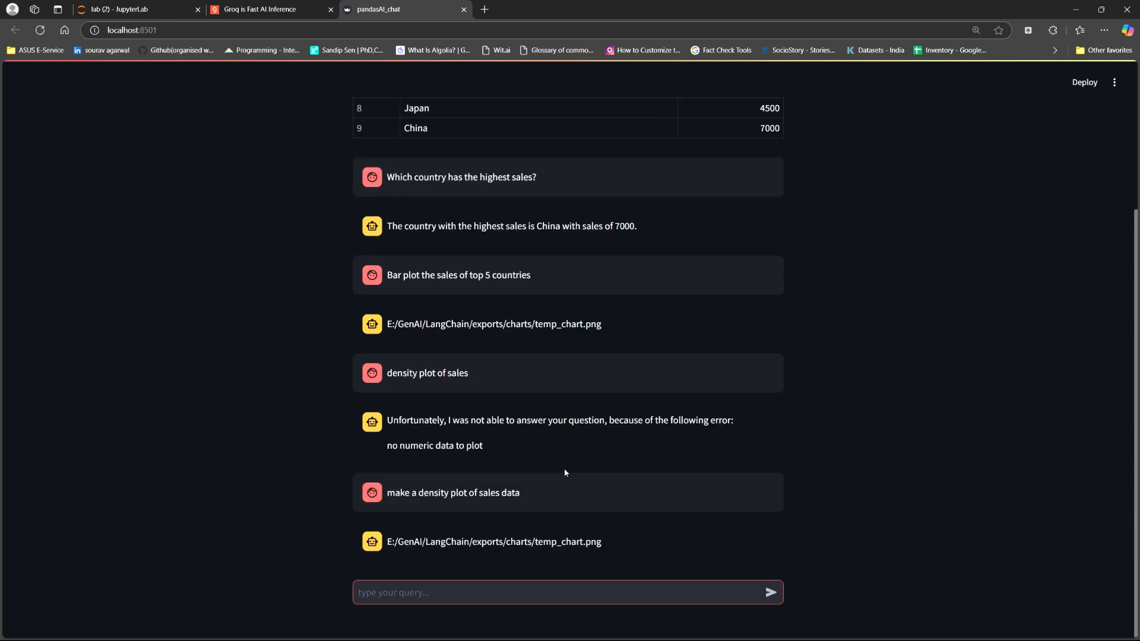
pyautogui.press('alt+tab')
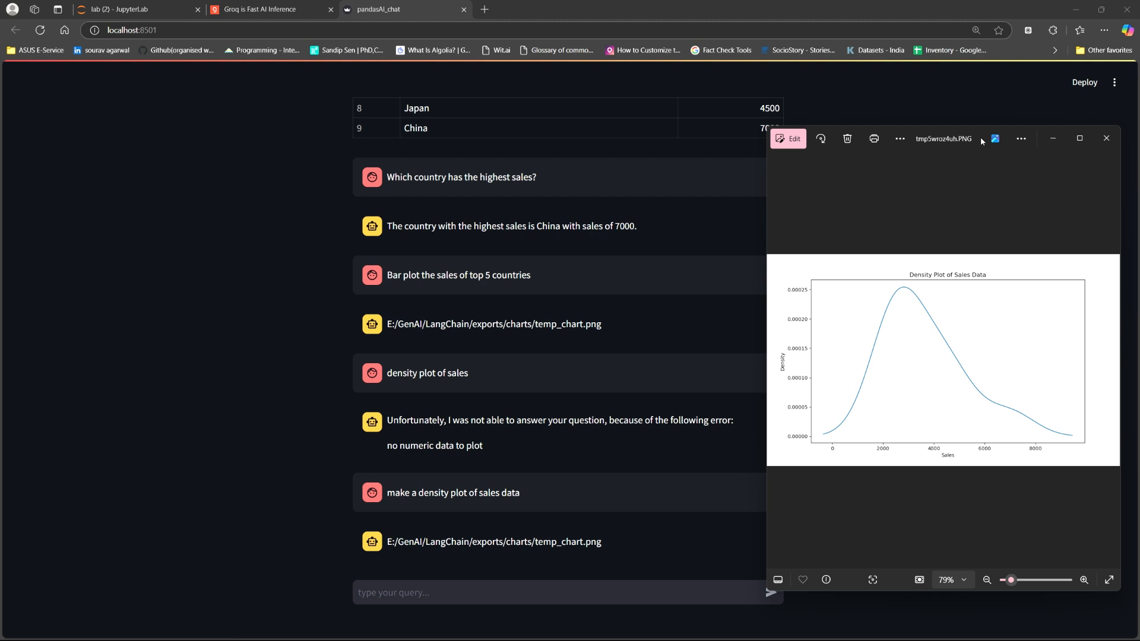
pyautogui.moveTo(604, 319)
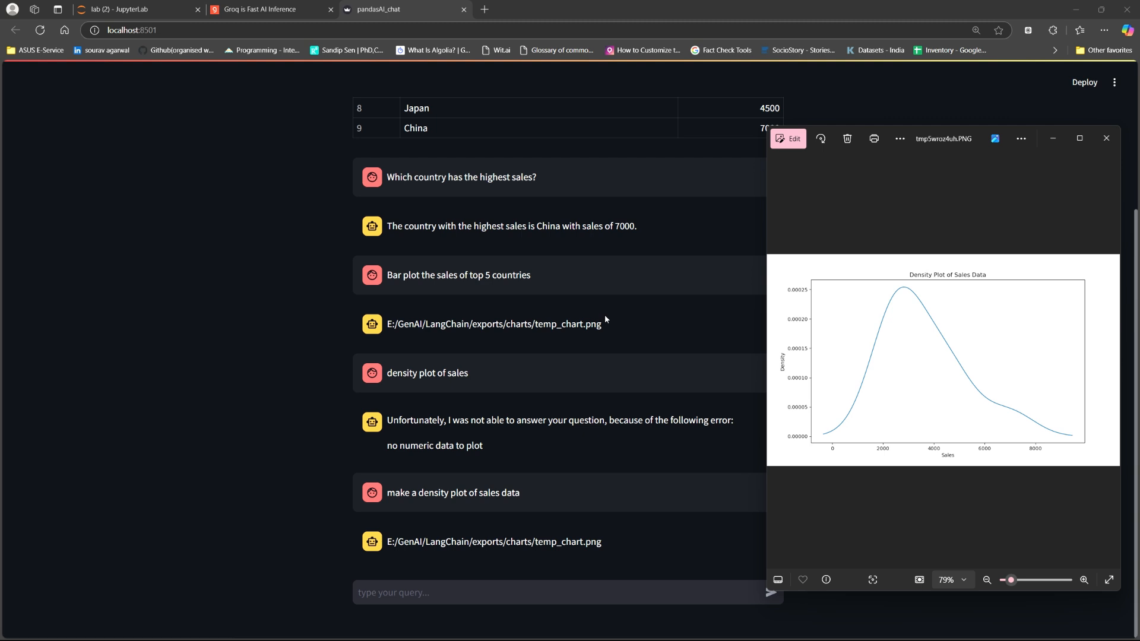
pyautogui.moveTo(779, 202)
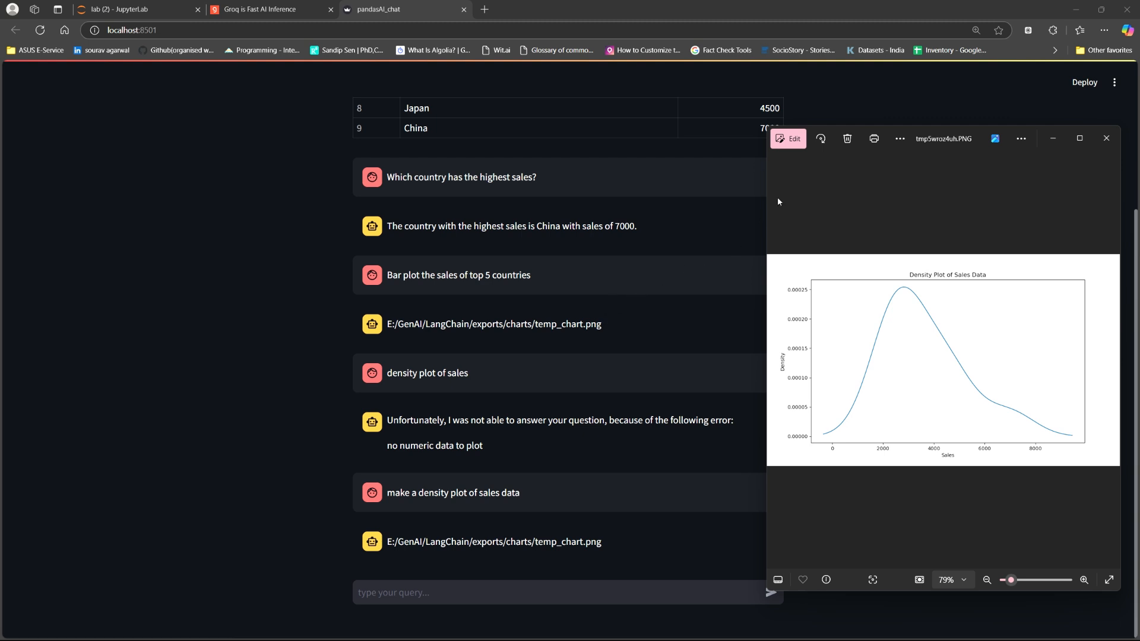
pyautogui.moveTo(820, 416)
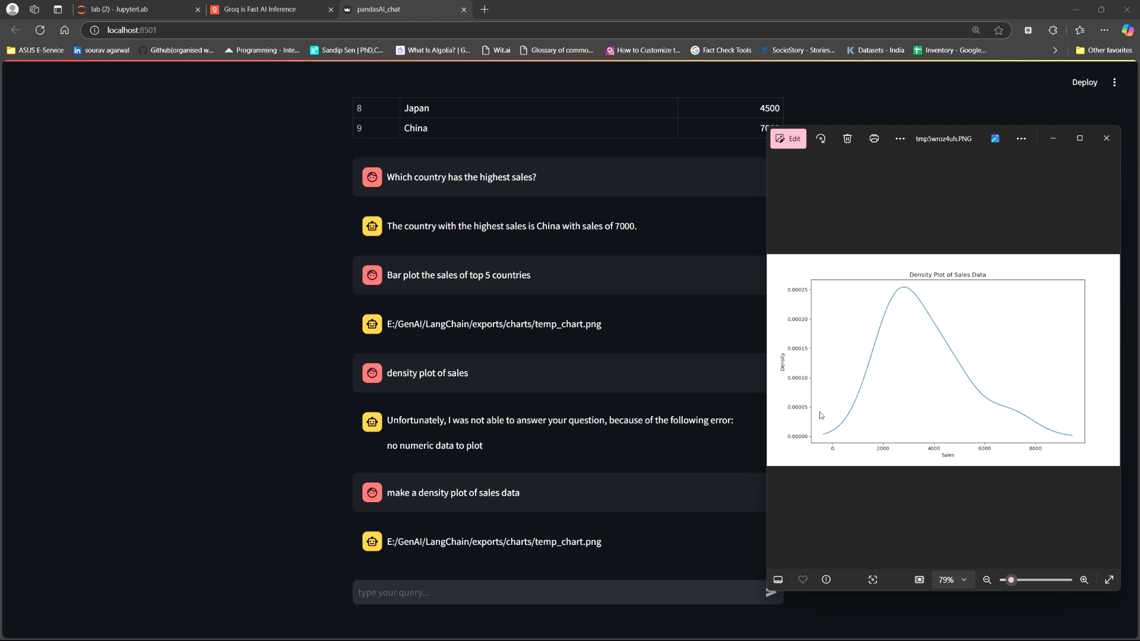
pyautogui.moveTo(673, 365)
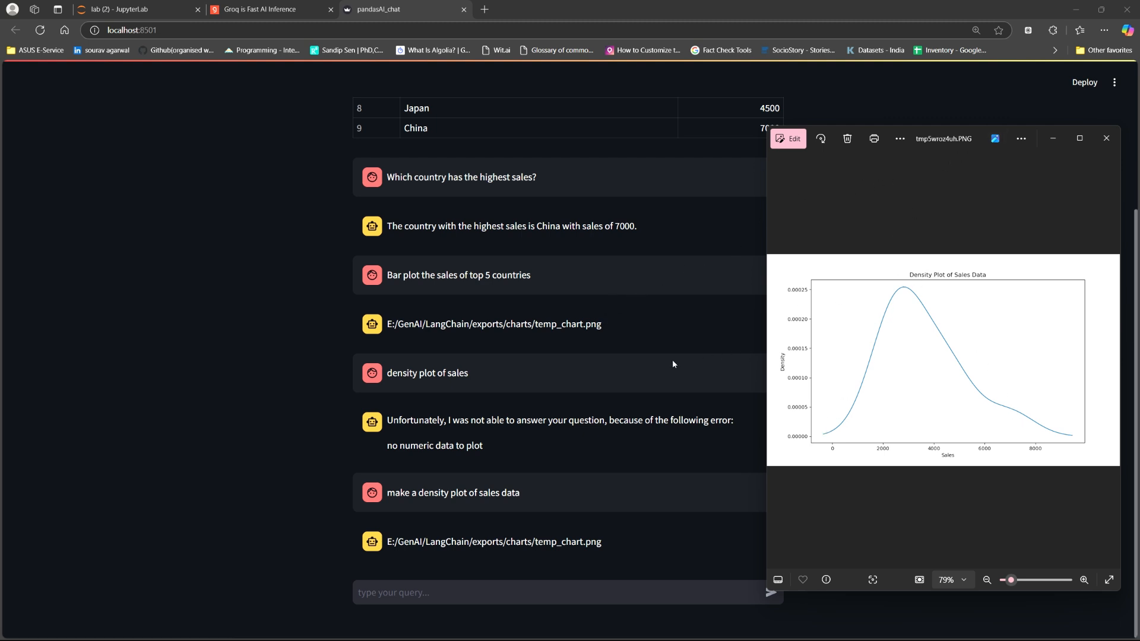
# Step: Scroll through the Density Plot of Sales Data image in Photos to review it
pyautogui.scroll(3)
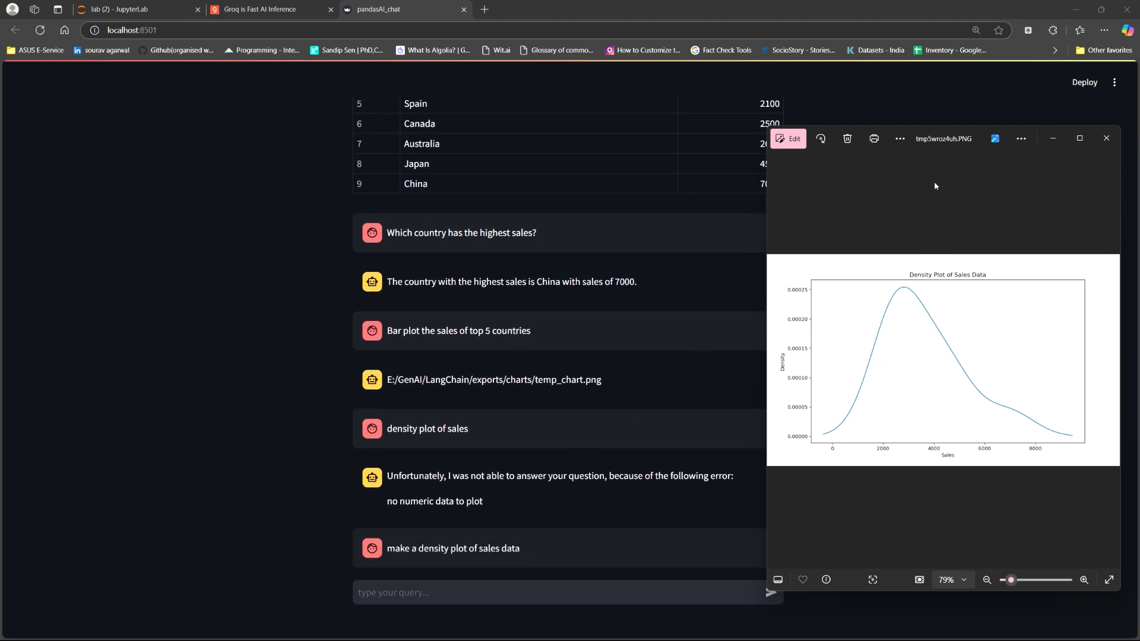
pyautogui.moveTo(933, 175)
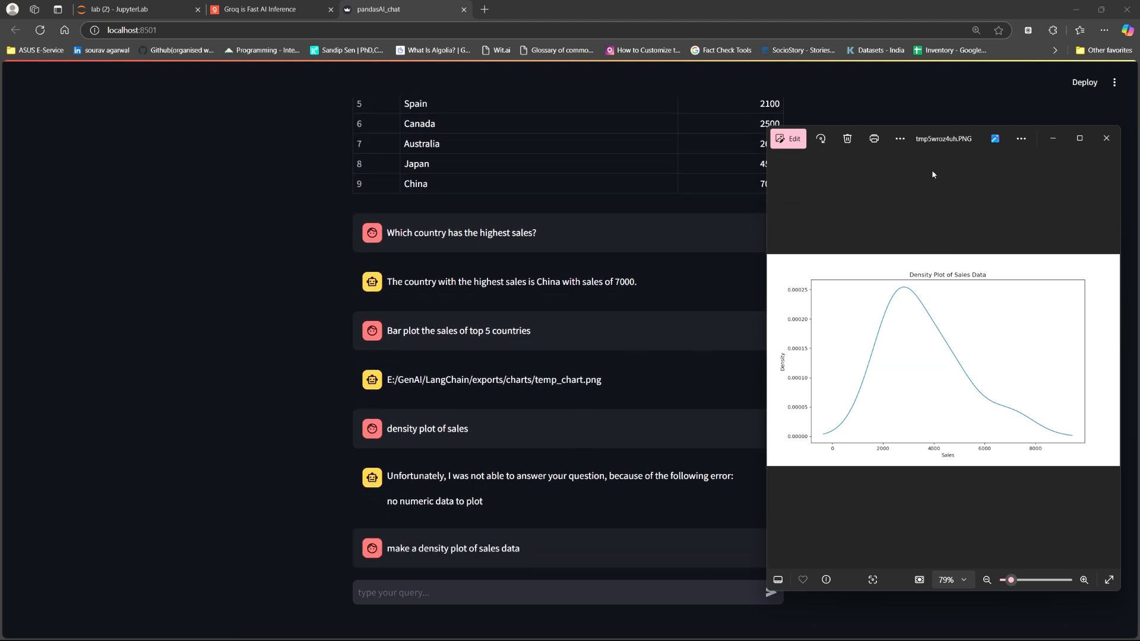